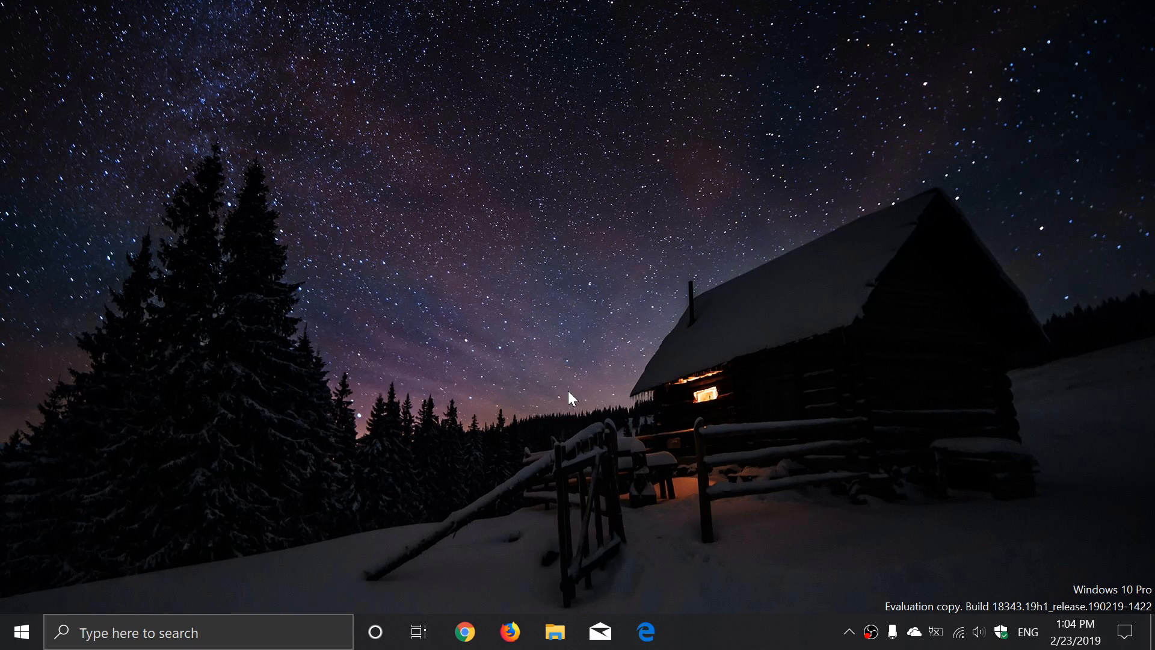
{"action": "mouse_move", "coordinate": [1145, 613]}
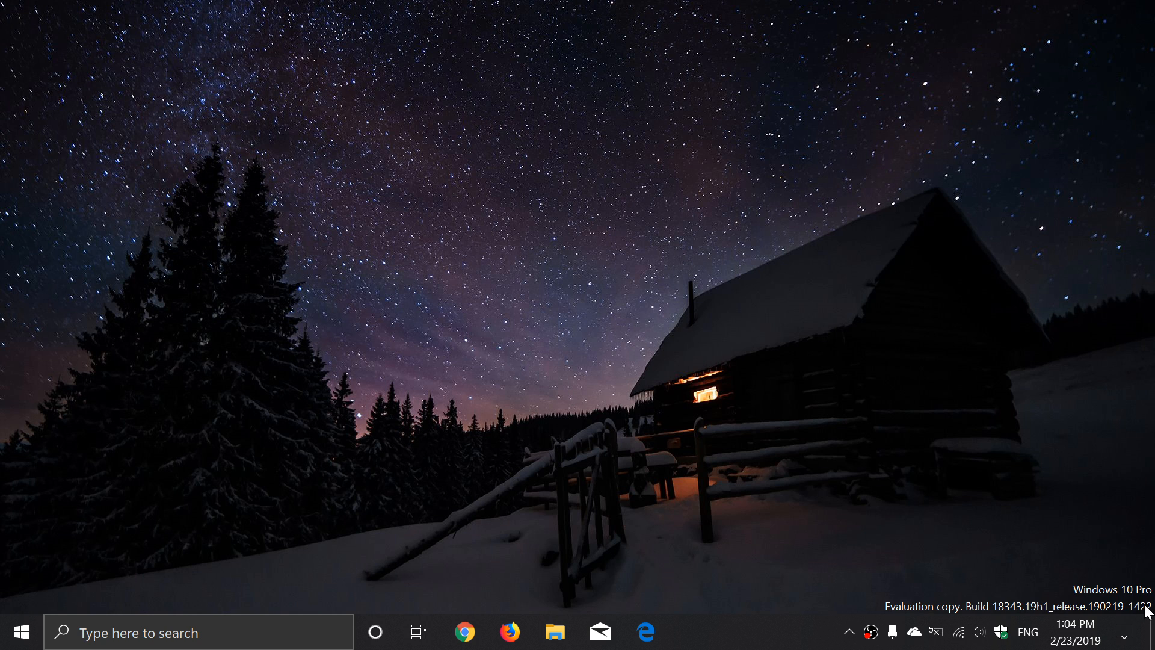
Open Windows Settings via the Action Center's All settings tile
{"action": "left_click", "coordinate": [1126, 633]}
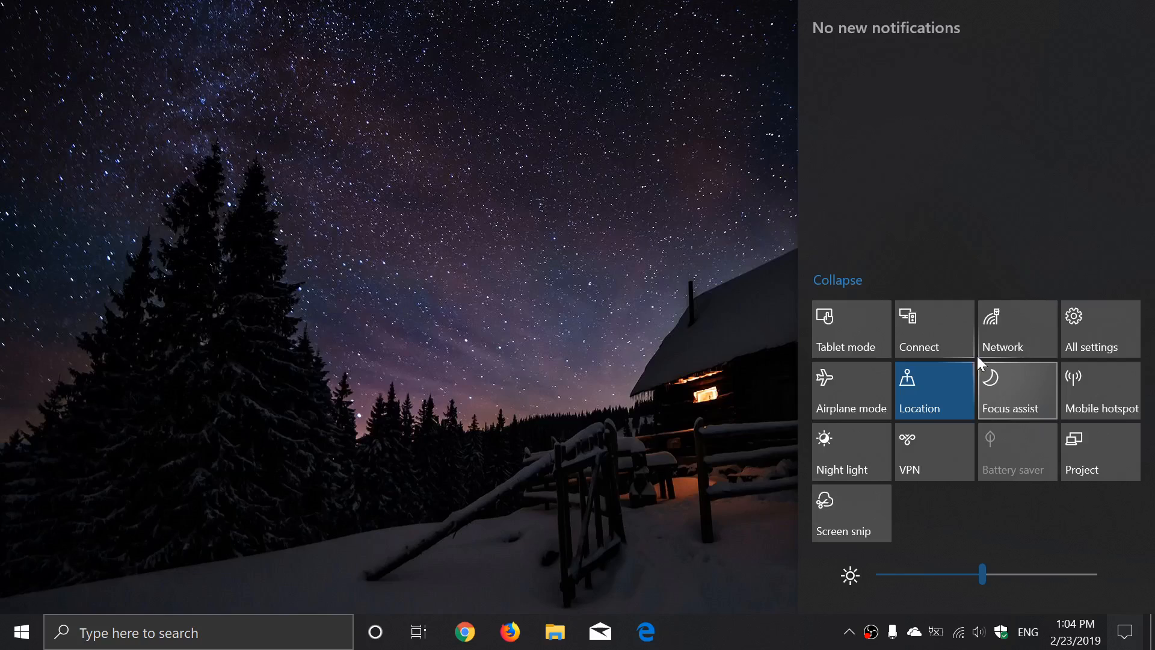
{"action": "left_click", "coordinate": [1092, 329]}
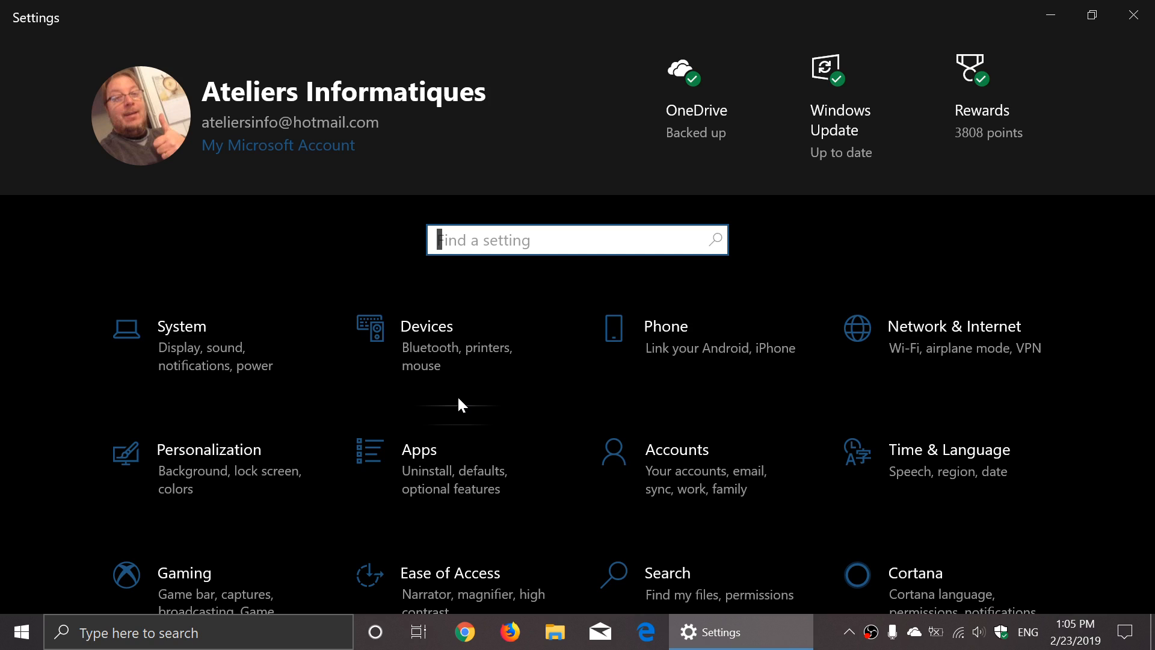
{"action": "mouse_move", "coordinate": [286, 383]}
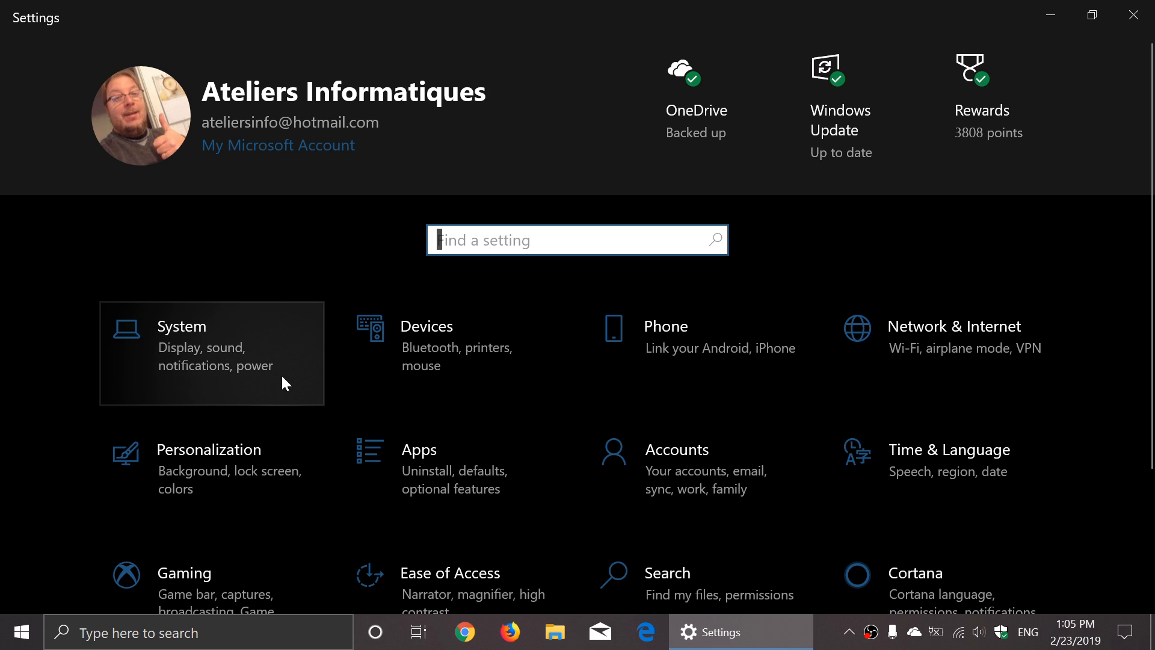
{"action": "mouse_move", "coordinate": [309, 446]}
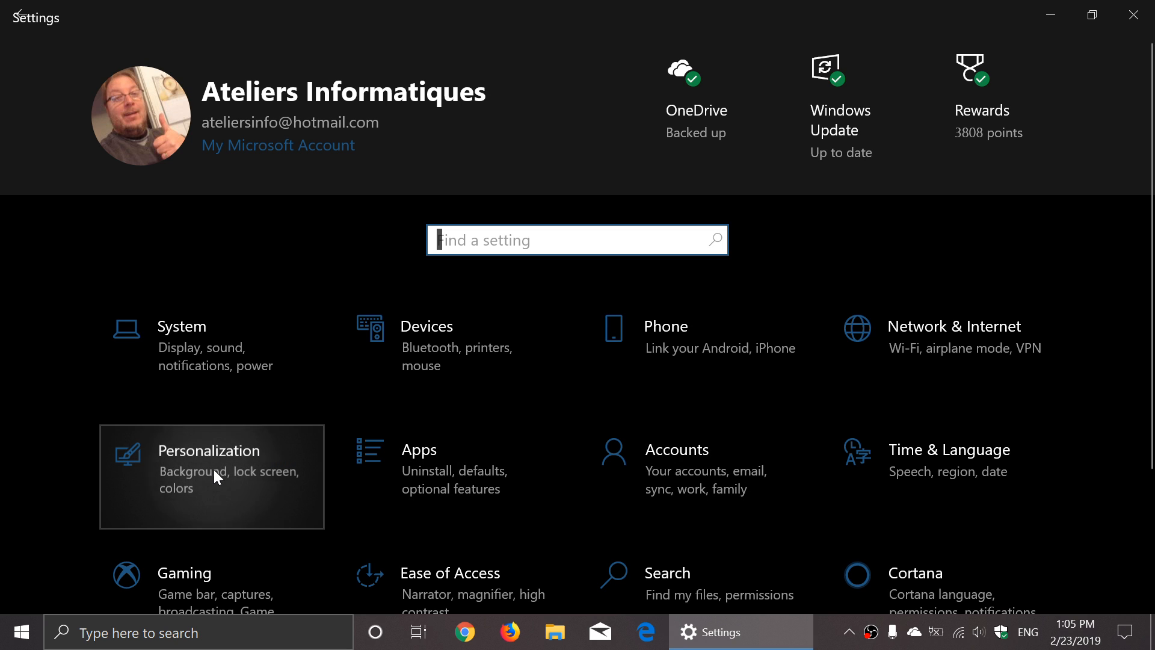
Go to Personalization, then the Colors page
{"action": "left_click", "coordinate": [212, 469]}
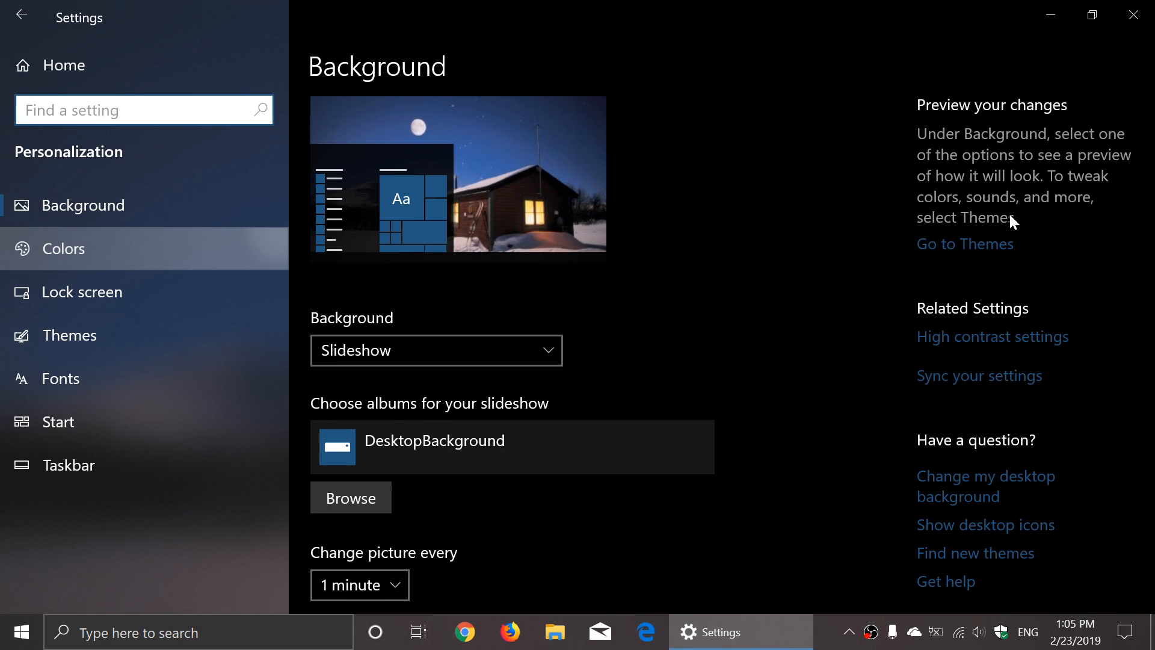
{"action": "left_click", "coordinate": [66, 249]}
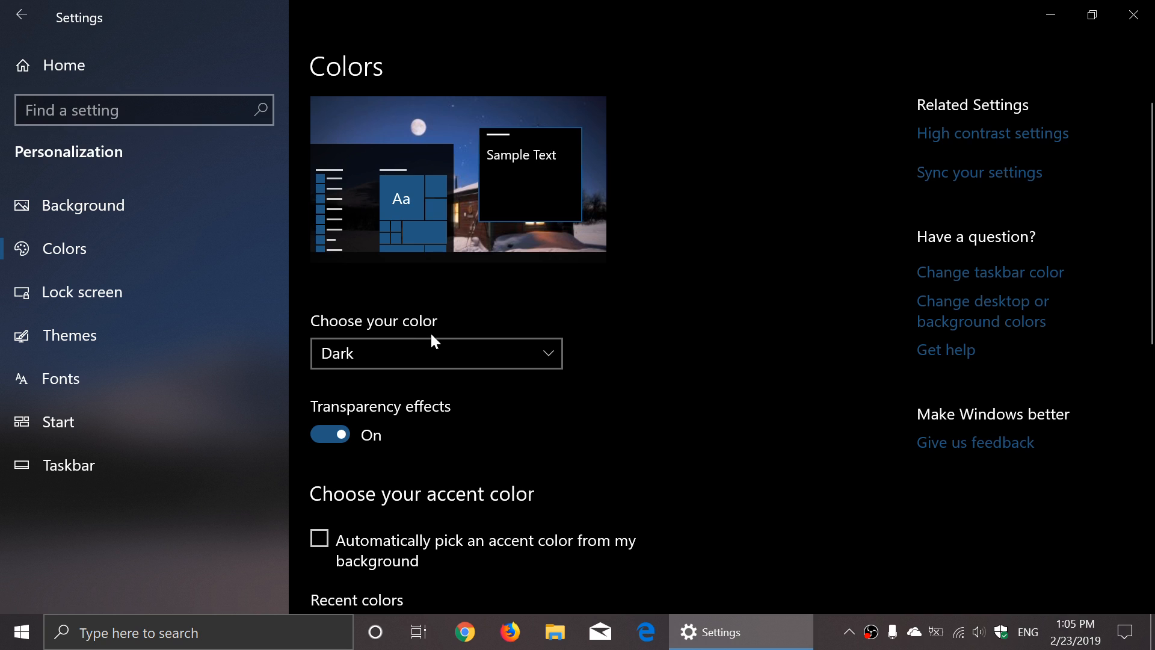
Choose Light in the 'Choose your color' dropdown
{"action": "left_click", "coordinate": [436, 353]}
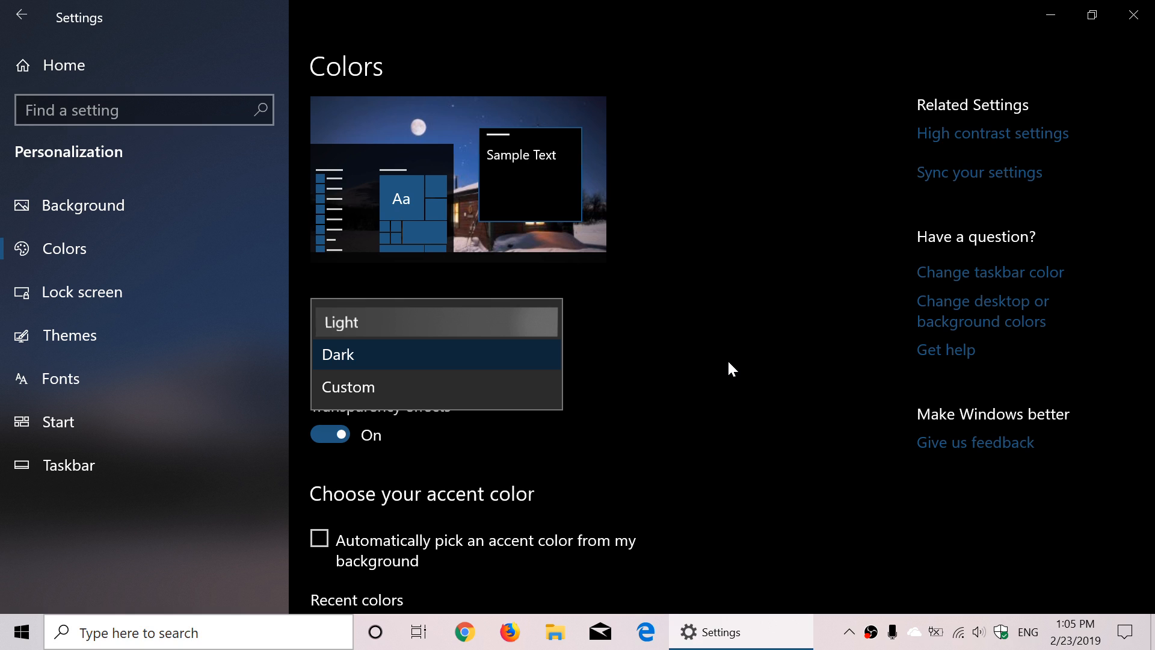
{"action": "mouse_move", "coordinate": [768, 431]}
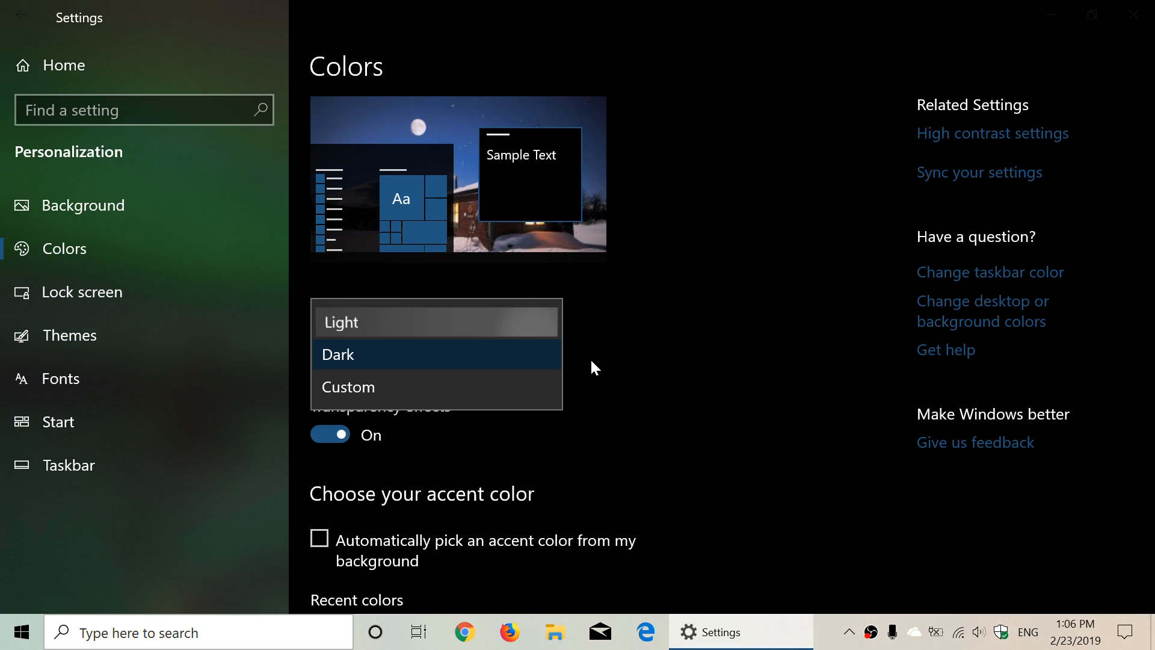
{"action": "left_click", "coordinate": [339, 321]}
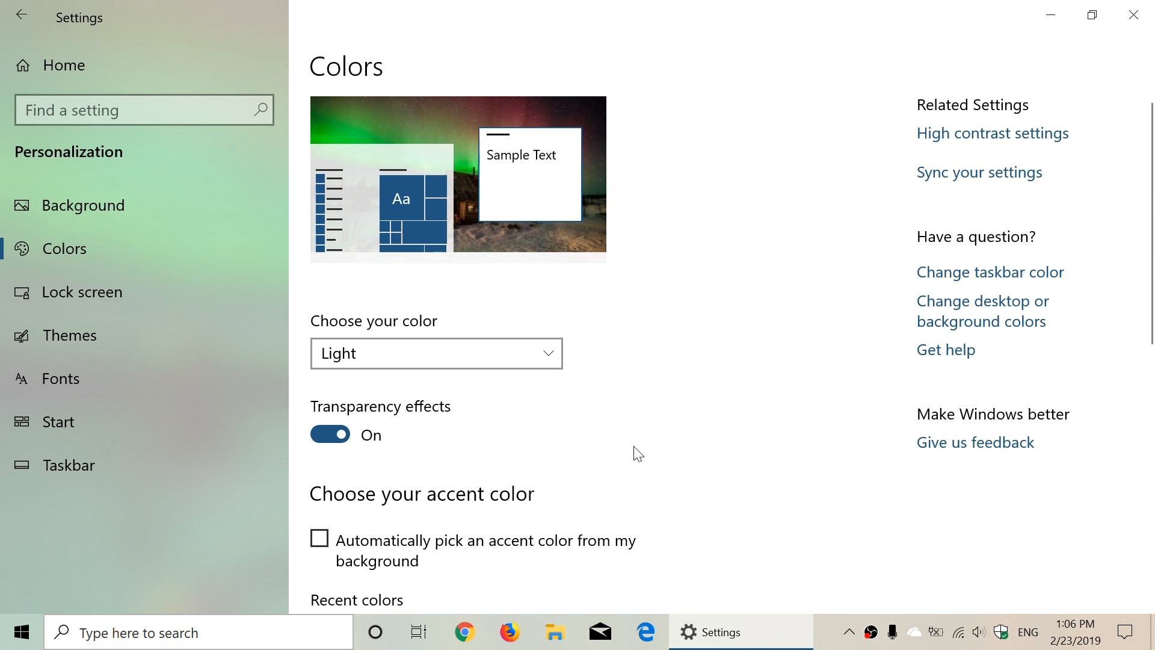
{"action": "scroll", "scroll_direction": "down", "scroll_amount": 3}
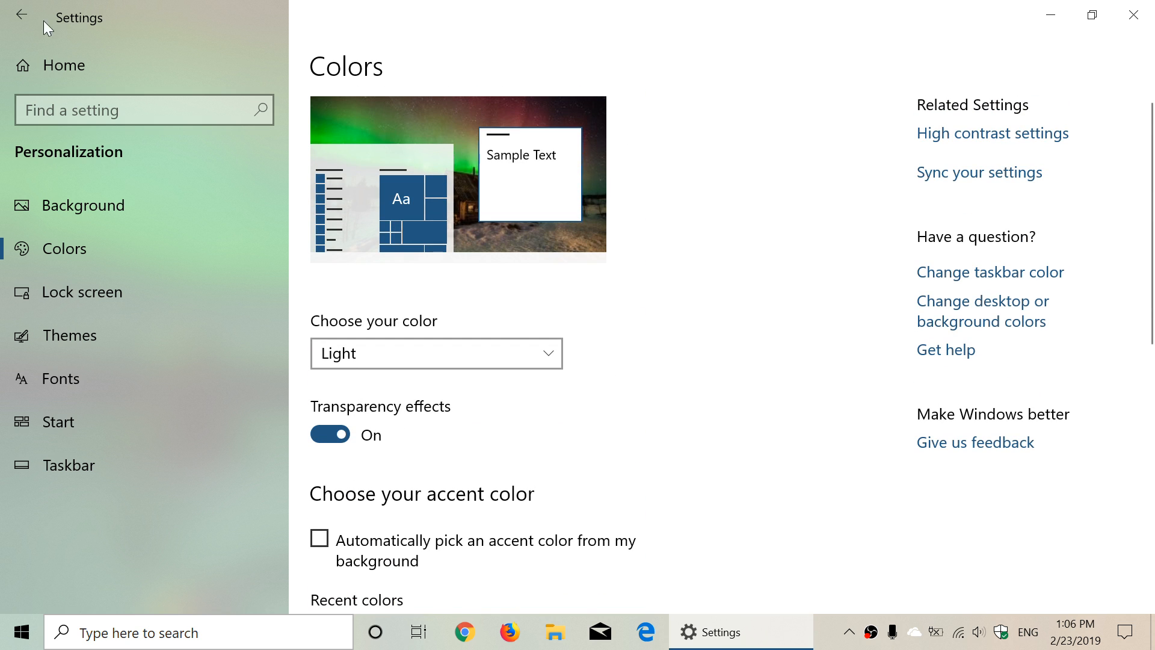
Visit System settings briefly and return to the Settings home page
{"action": "left_click", "coordinate": [21, 16]}
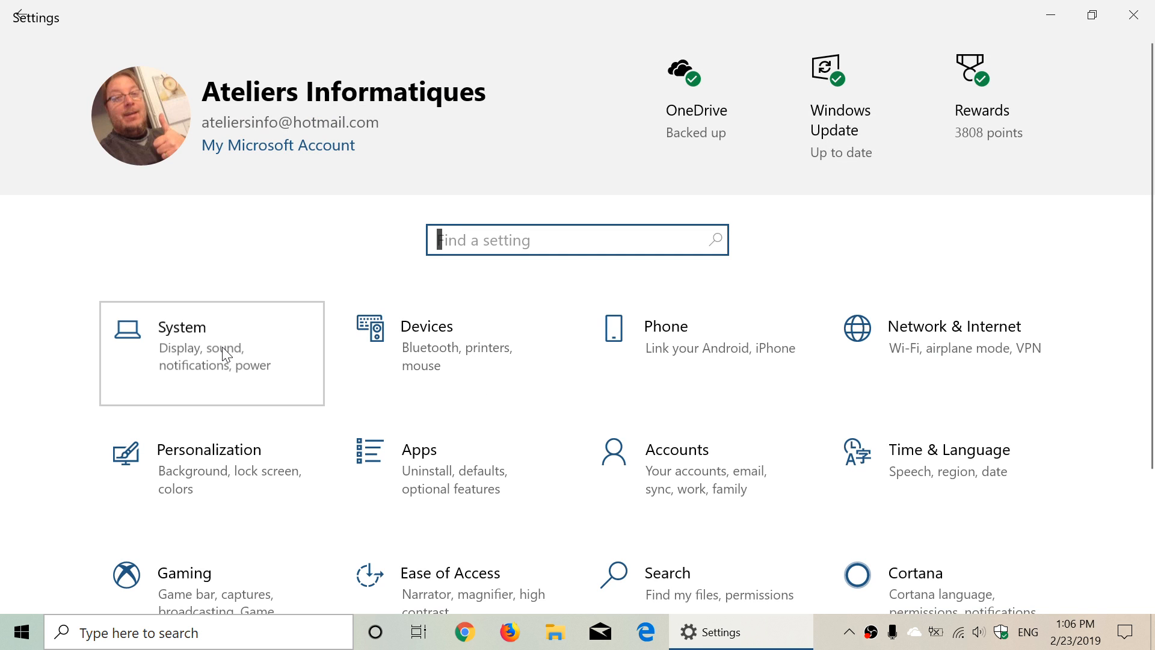
{"action": "left_click", "coordinate": [212, 353]}
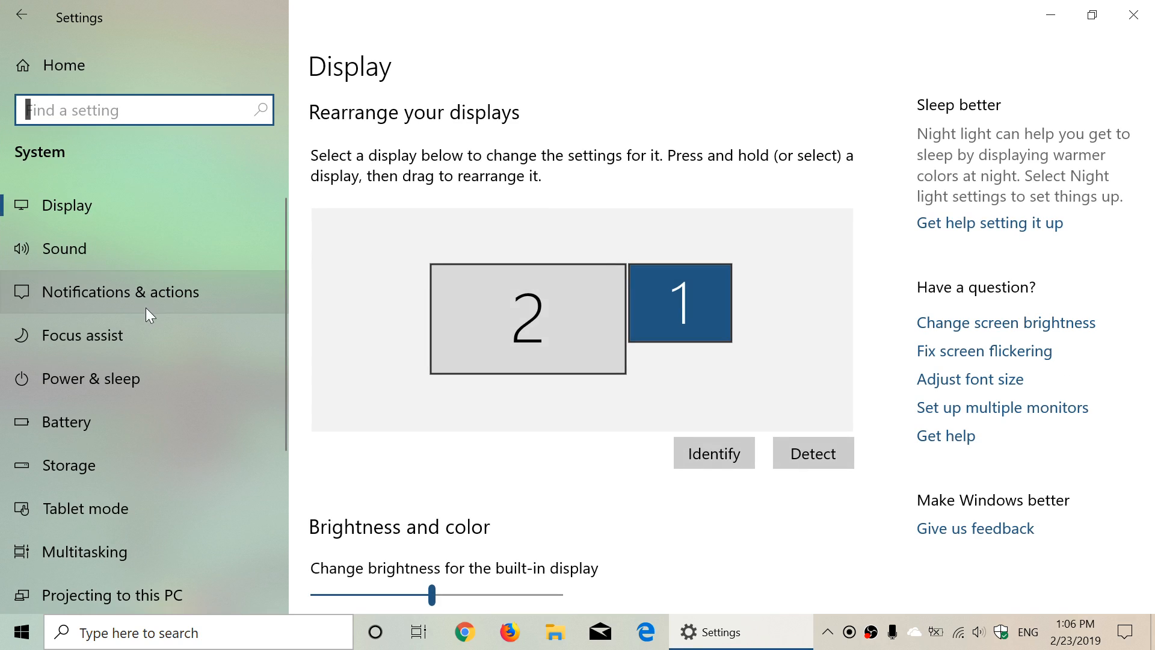
{"action": "mouse_move", "coordinate": [16, 16]}
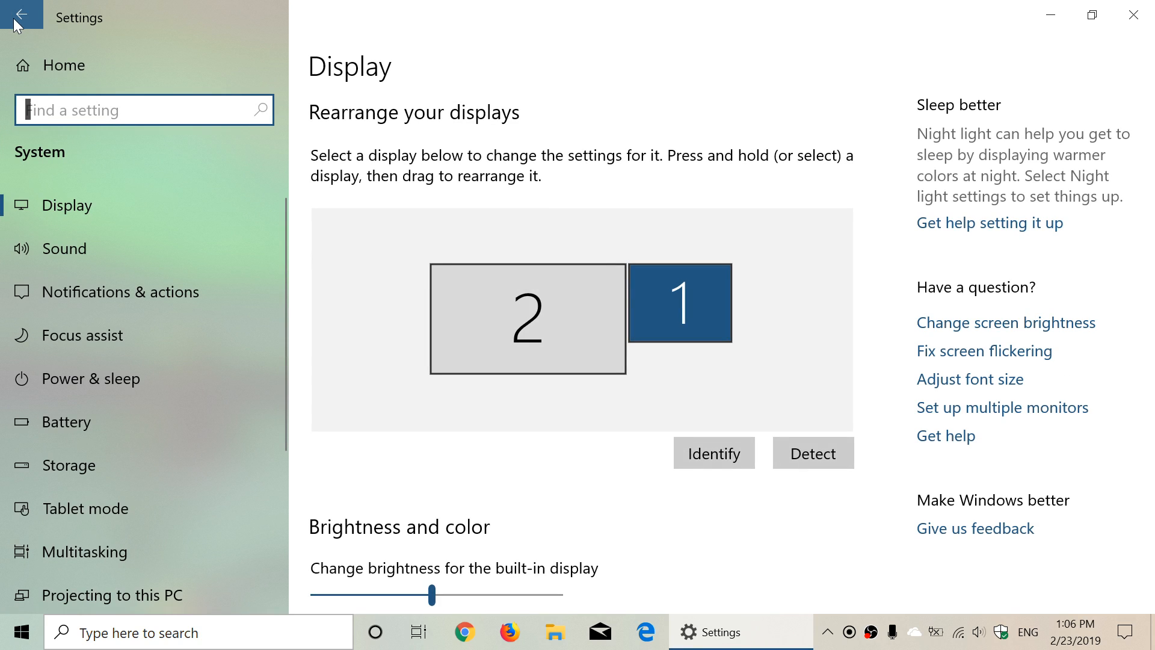
{"action": "left_click", "coordinate": [23, 16]}
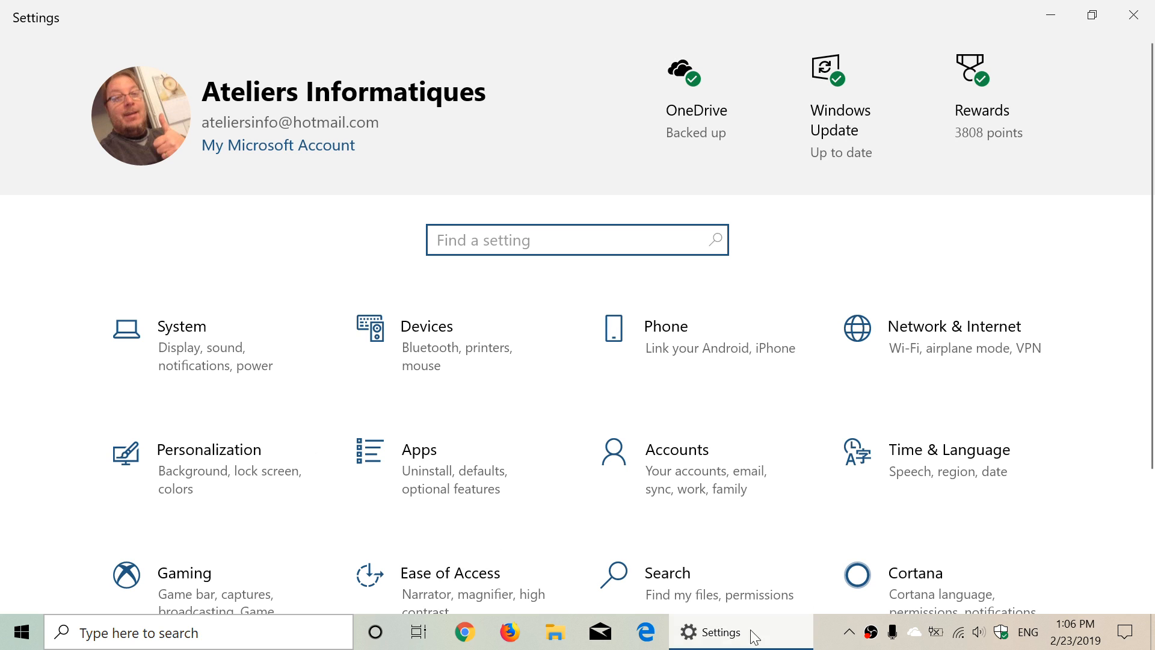
{"action": "left_click", "coordinate": [577, 240]}
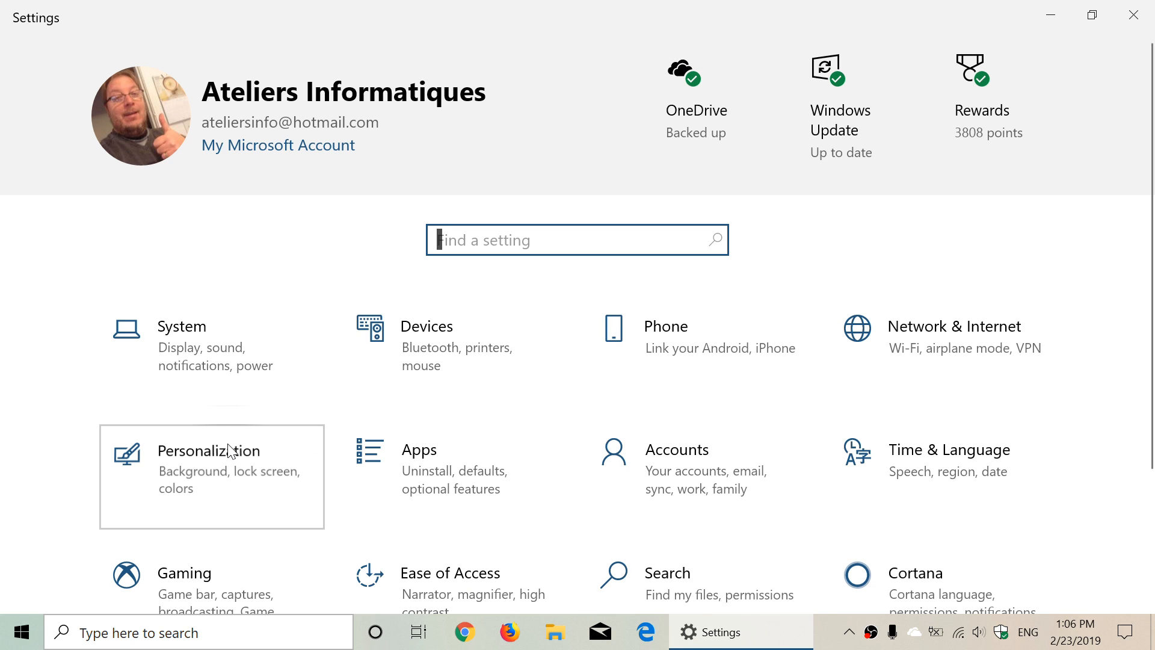
Reopen Personalization > Colors and scroll down the page
{"action": "left_click", "coordinate": [209, 451]}
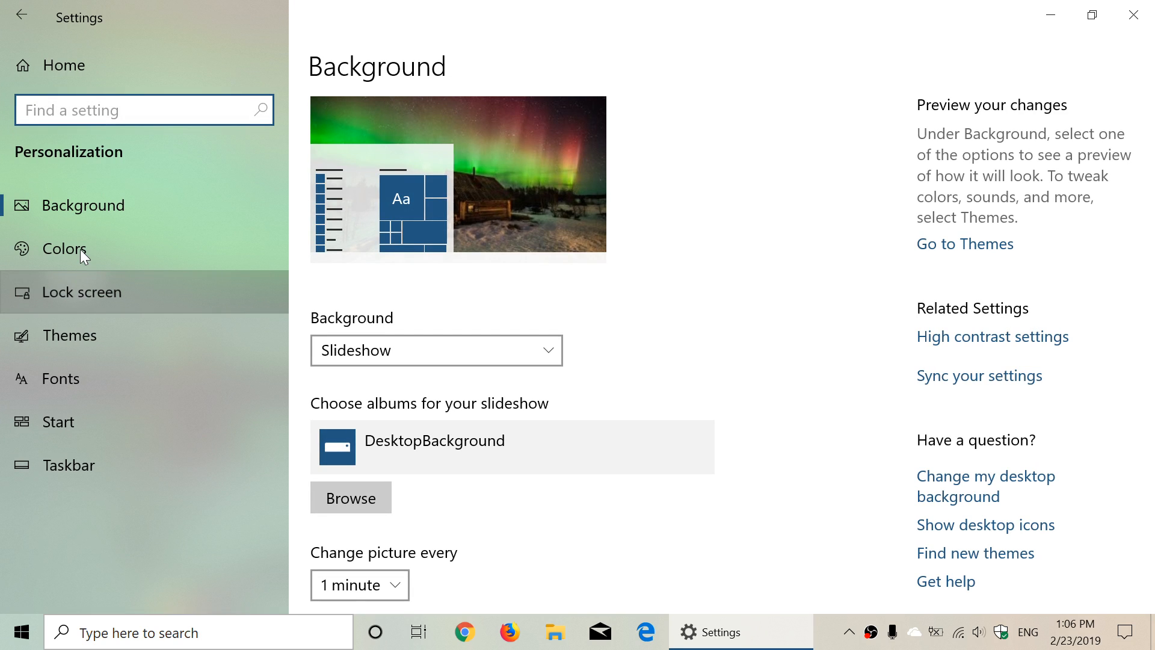
{"action": "left_click", "coordinate": [66, 249]}
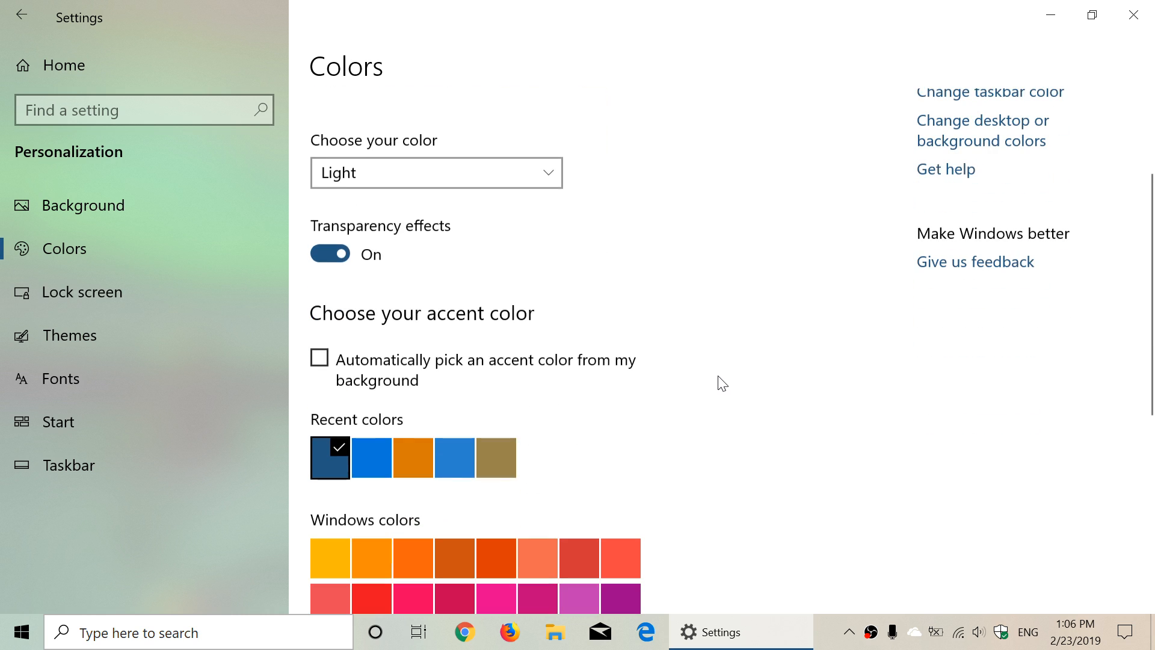
{"action": "scroll", "scroll_direction": "down", "scroll_amount": 3}
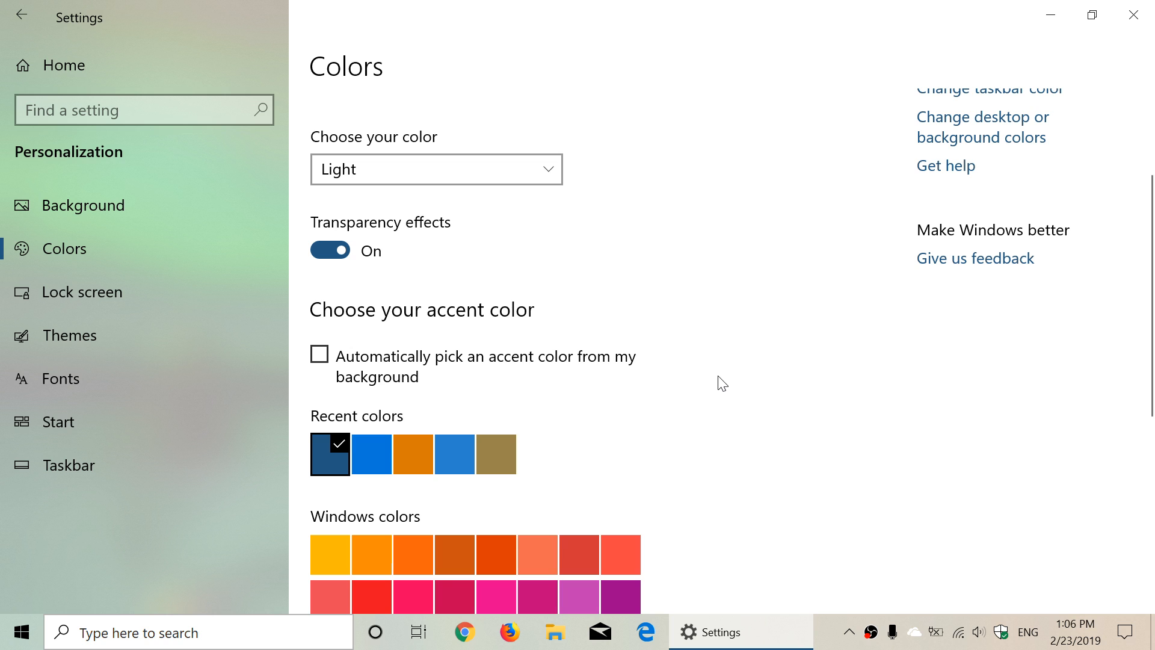
{"action": "scroll", "scroll_direction": "down", "scroll_amount": 3}
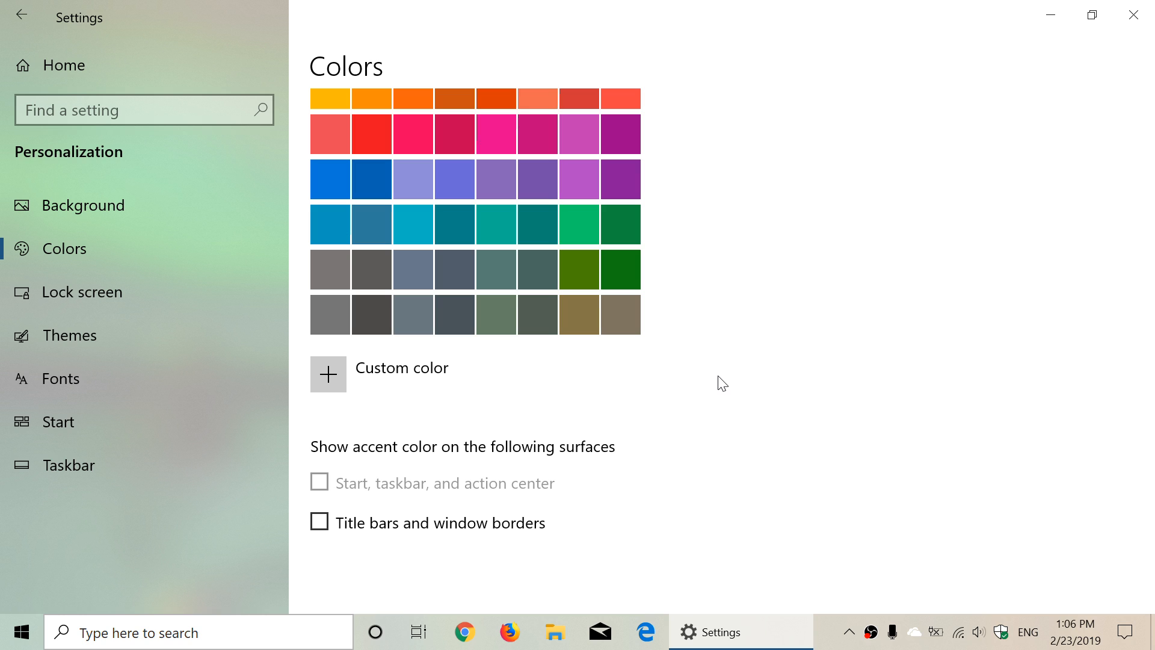
{"action": "mouse_move", "coordinate": [113, 255]}
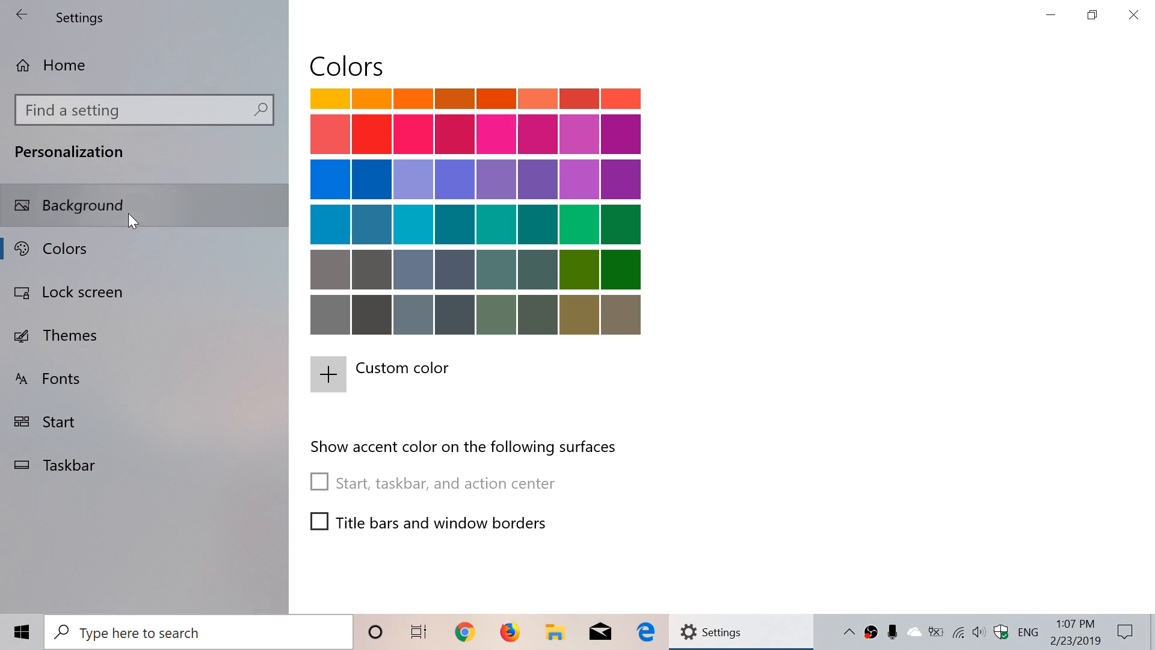
Visit Background, return to Colors, and show the Light, Dark and Custom modes
{"action": "left_click", "coordinate": [83, 204]}
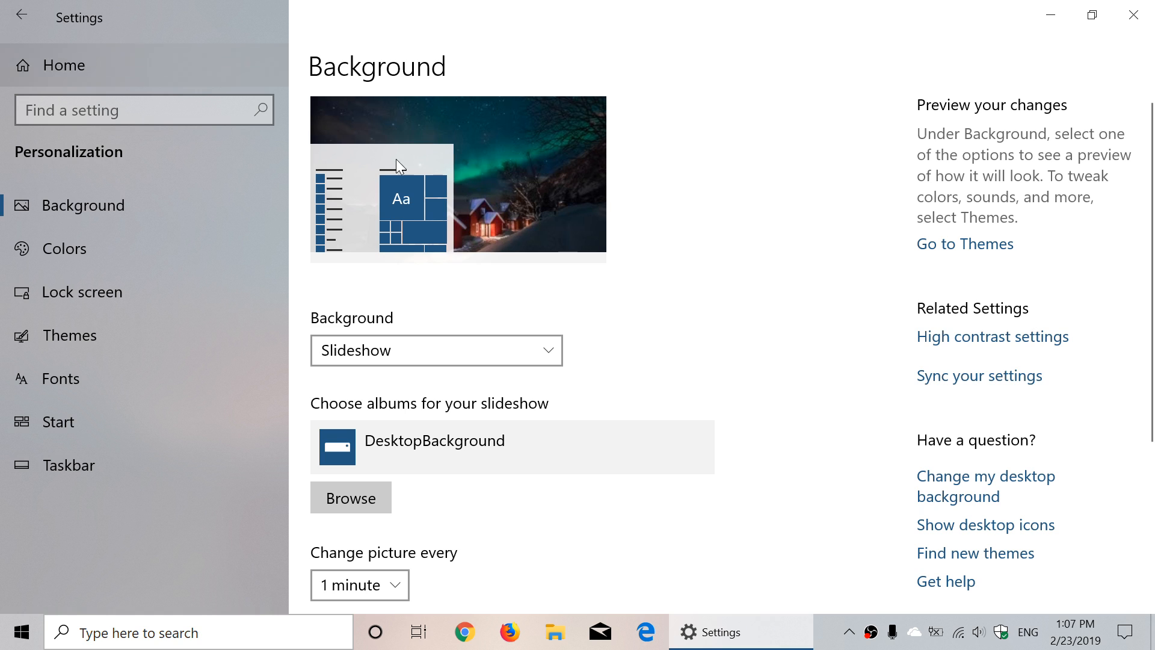
{"action": "scroll", "scroll_direction": "down", "scroll_amount": 3}
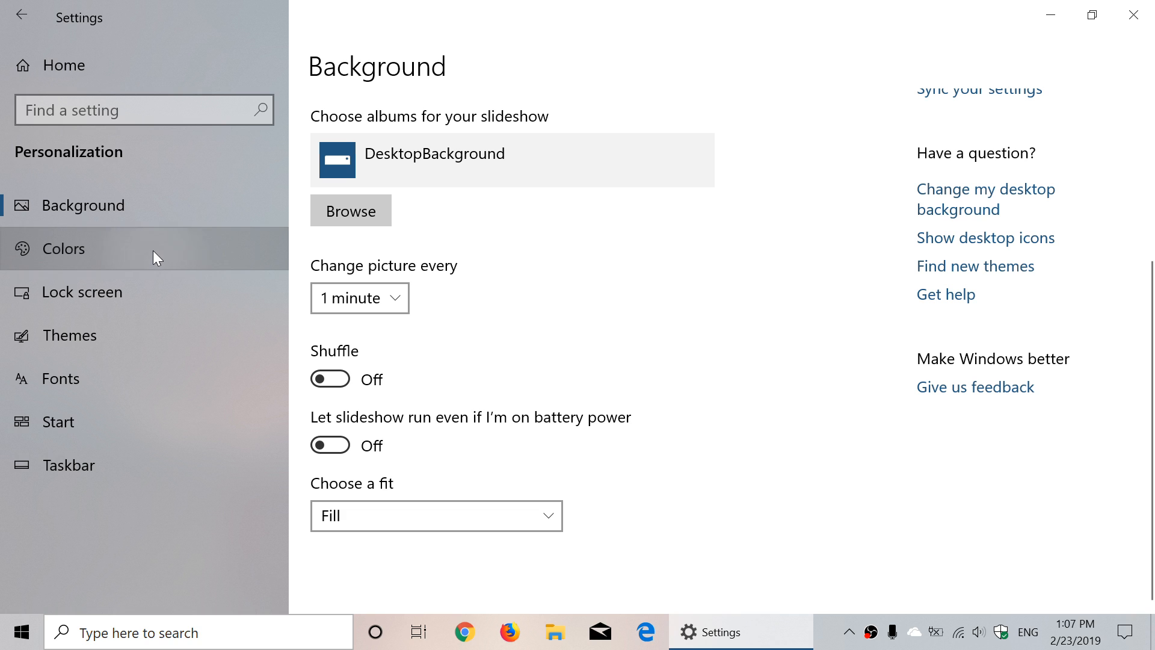
{"action": "left_click", "coordinate": [83, 249]}
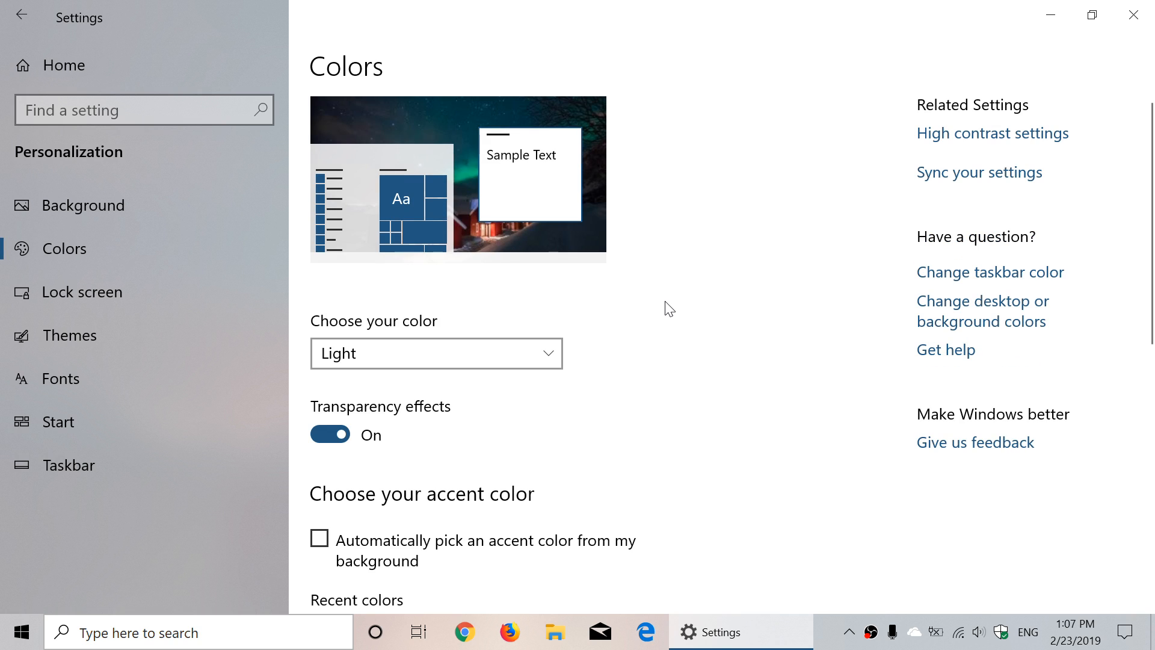
{"action": "scroll", "scroll_direction": "down", "scroll_amount": 3}
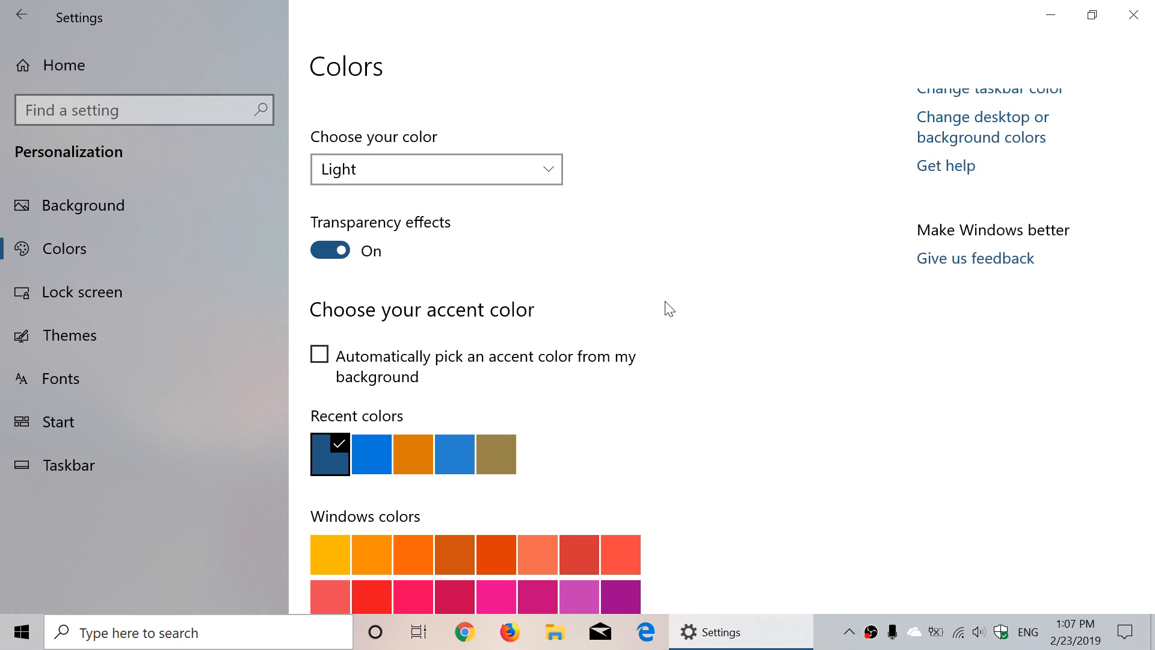
{"action": "left_click", "coordinate": [435, 168]}
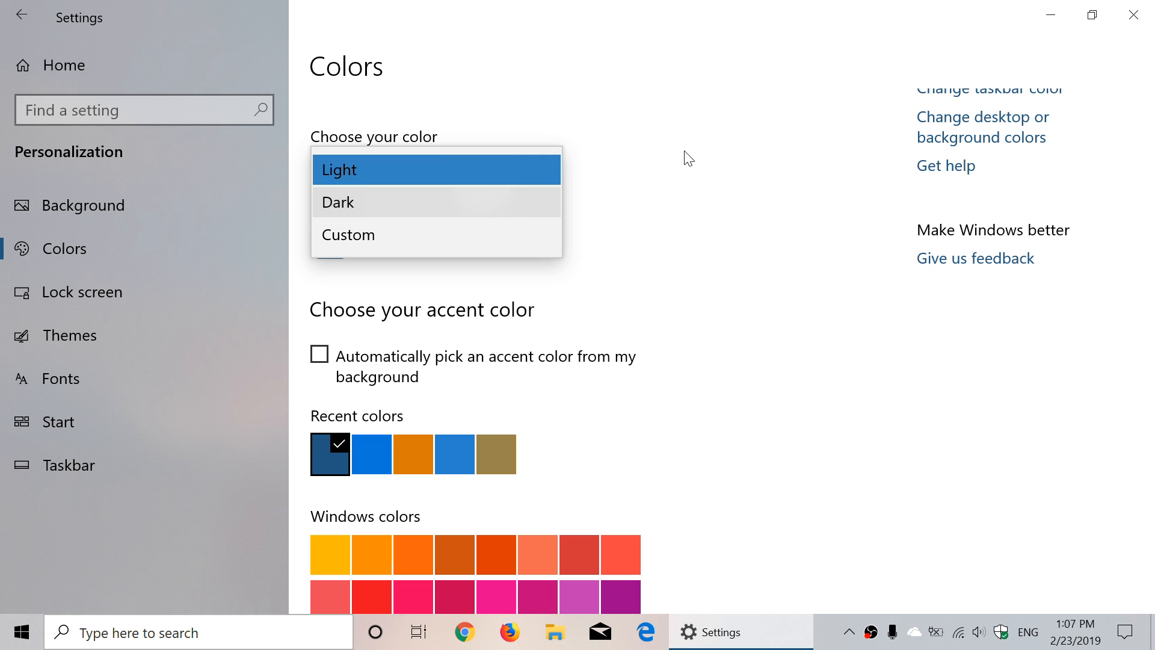
Select Dark, then switch to Custom with a Light Windows mode
{"action": "left_click", "coordinate": [337, 202]}
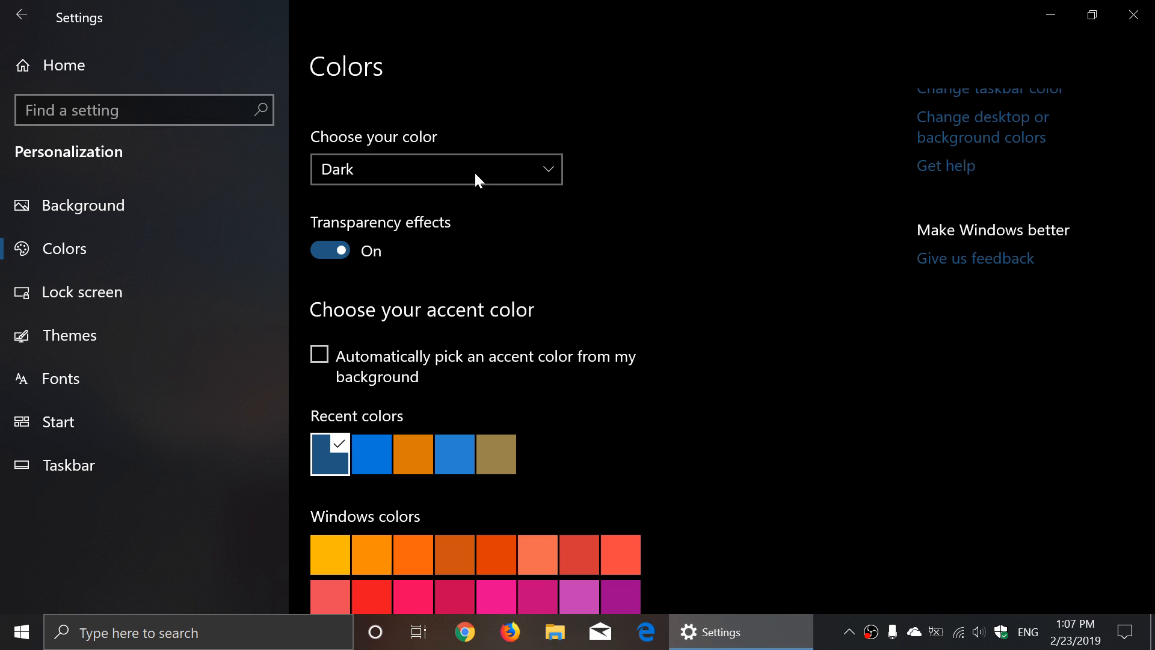
{"action": "mouse_move", "coordinate": [556, 173]}
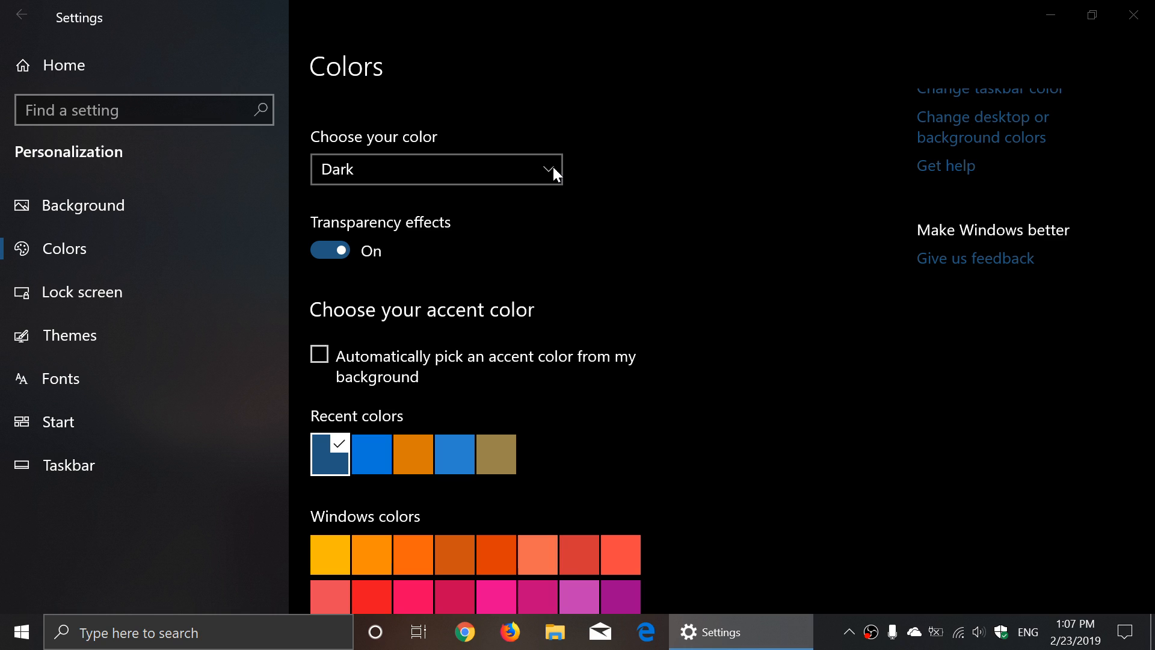
{"action": "left_click", "coordinate": [437, 169]}
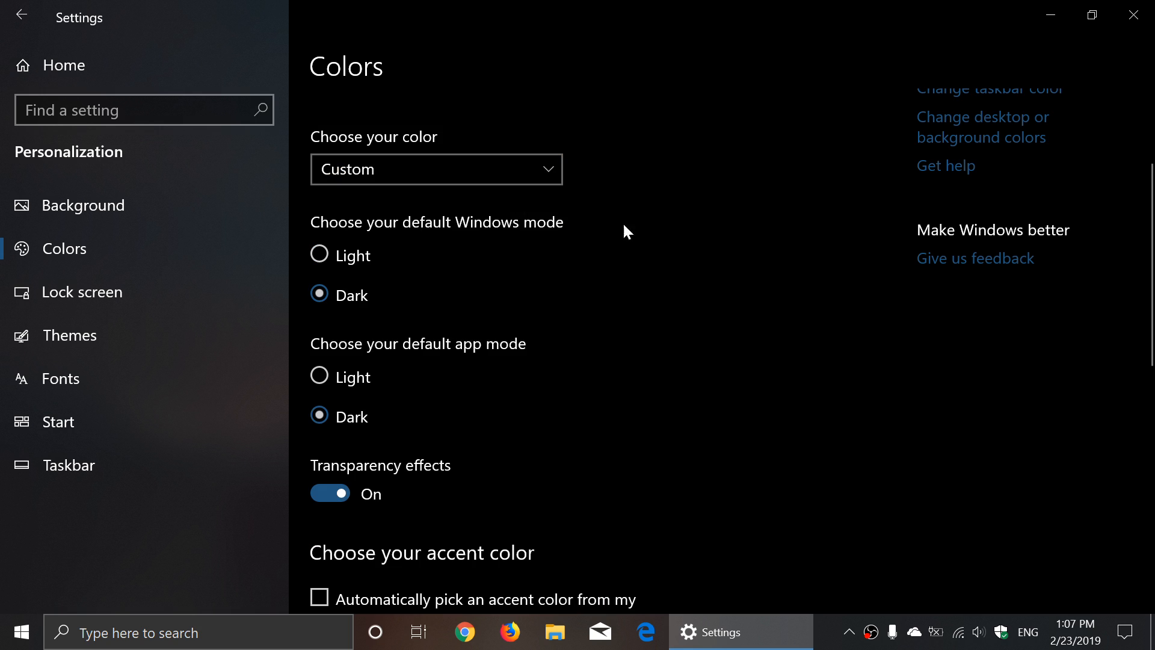
{"action": "mouse_move", "coordinate": [697, 337]}
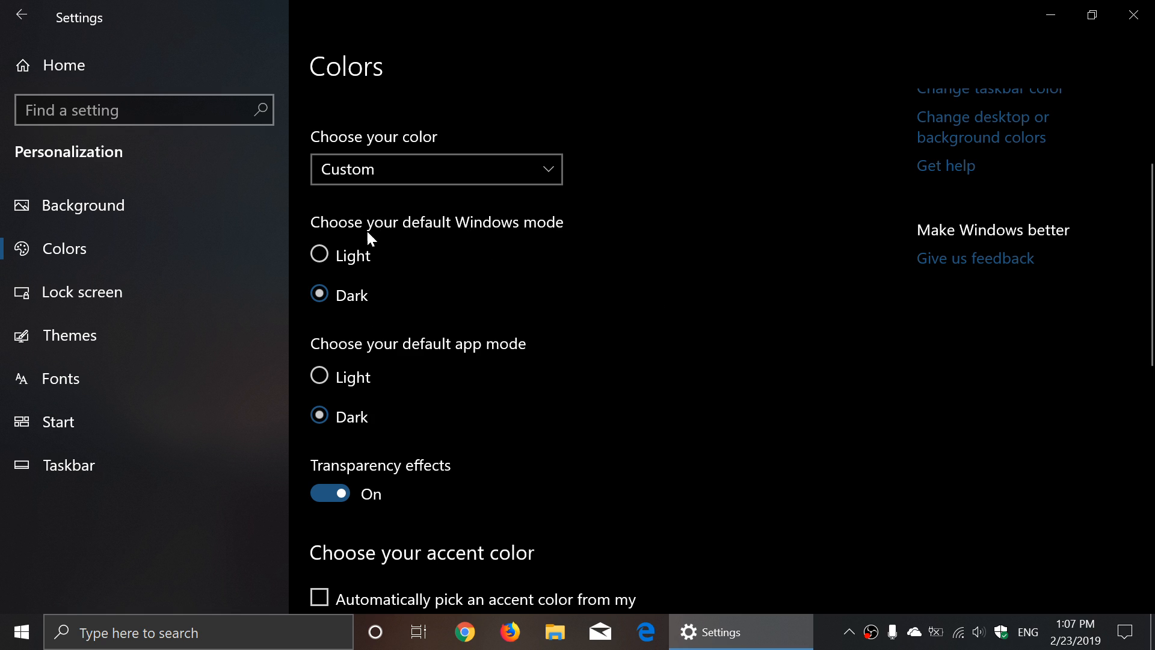
{"action": "mouse_move", "coordinate": [403, 318]}
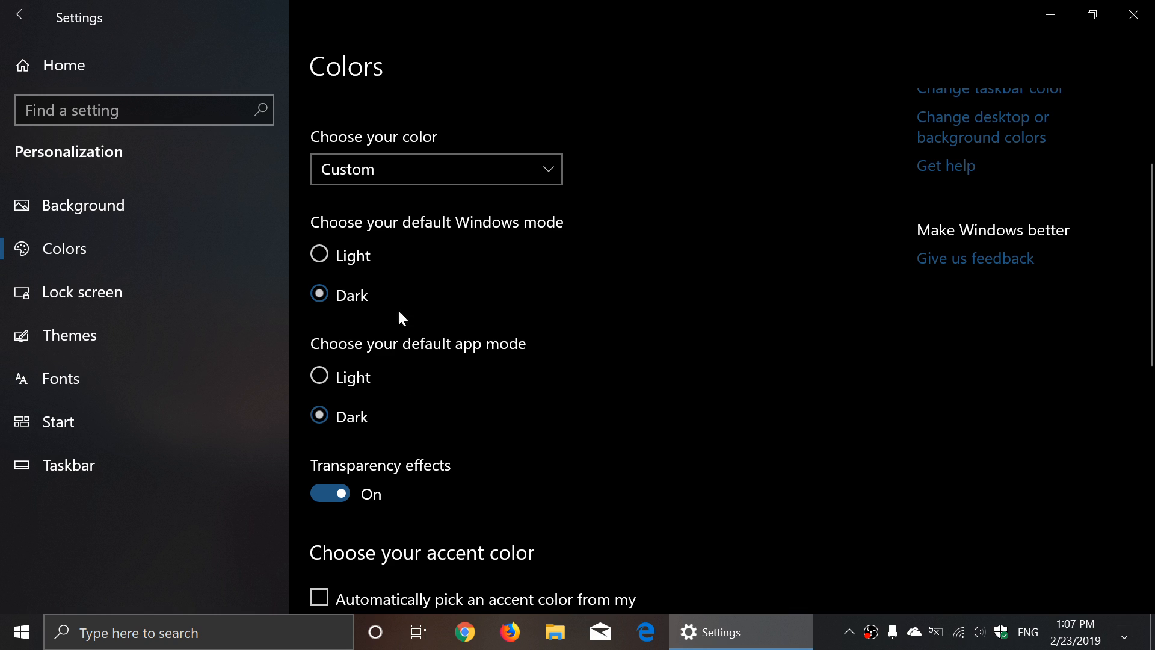
{"action": "mouse_move", "coordinate": [769, 380]}
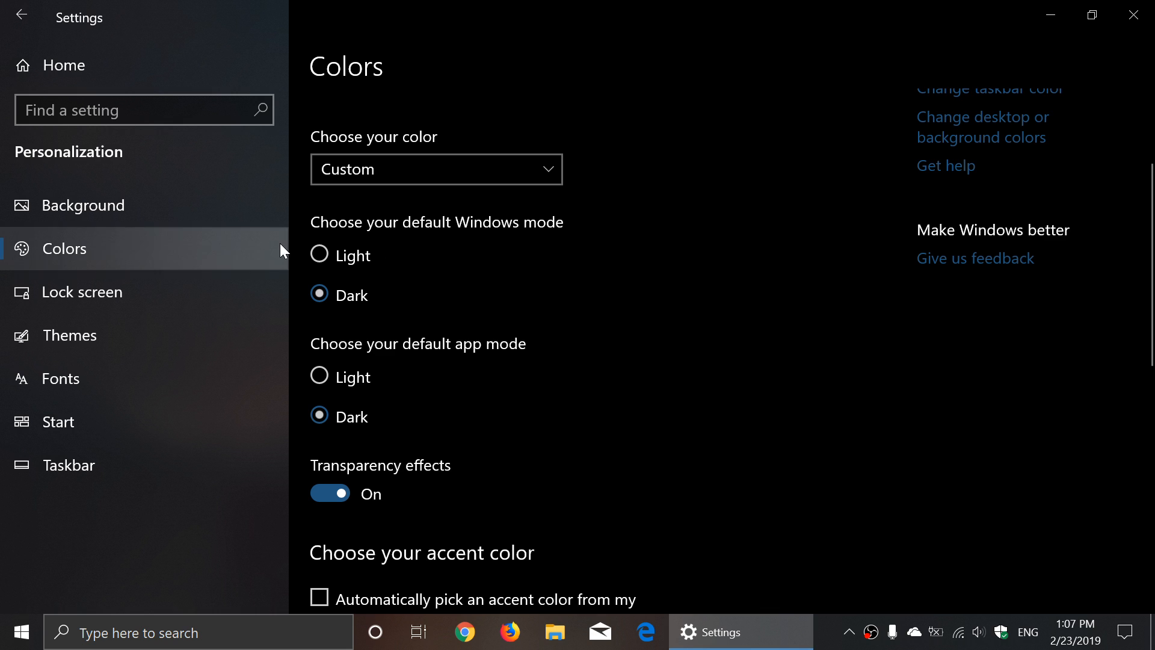
{"action": "left_click", "coordinate": [319, 256]}
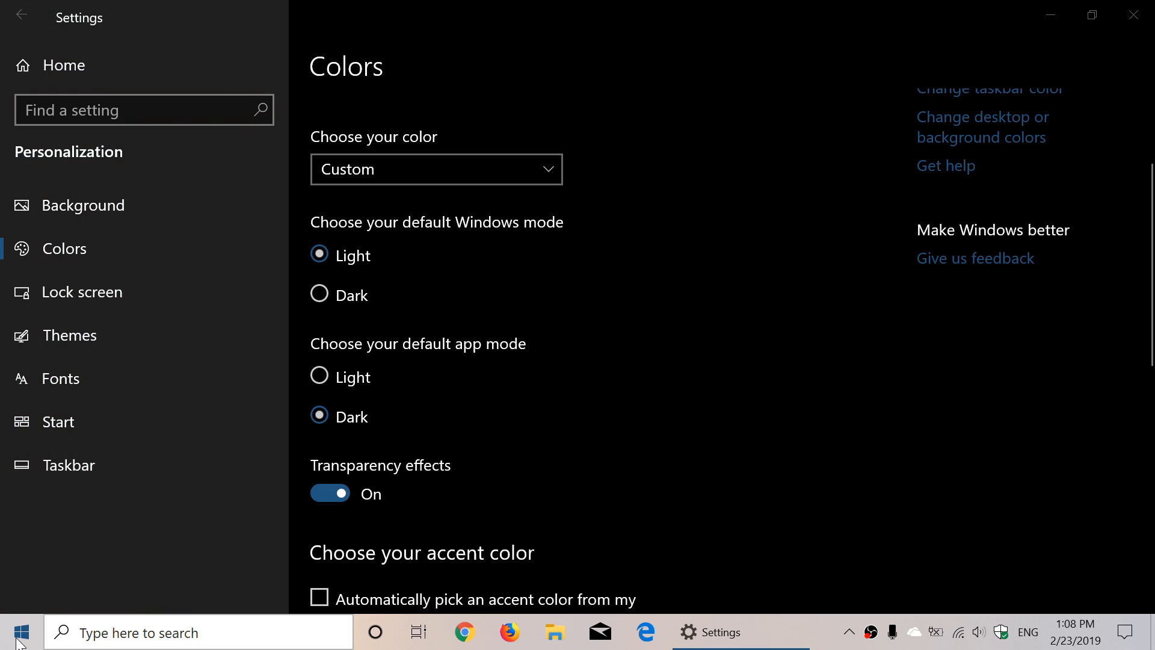
Open the Start menu to check the light Windows mode on the app list
{"action": "left_click", "coordinate": [20, 633]}
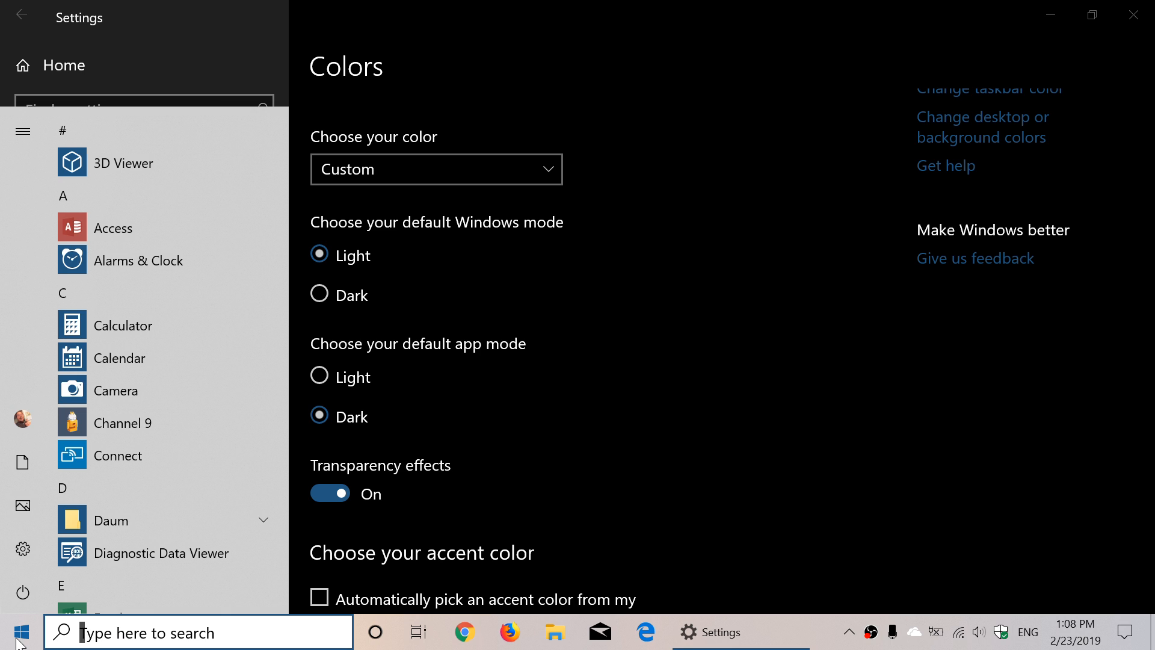
{"action": "mouse_move", "coordinate": [723, 383]}
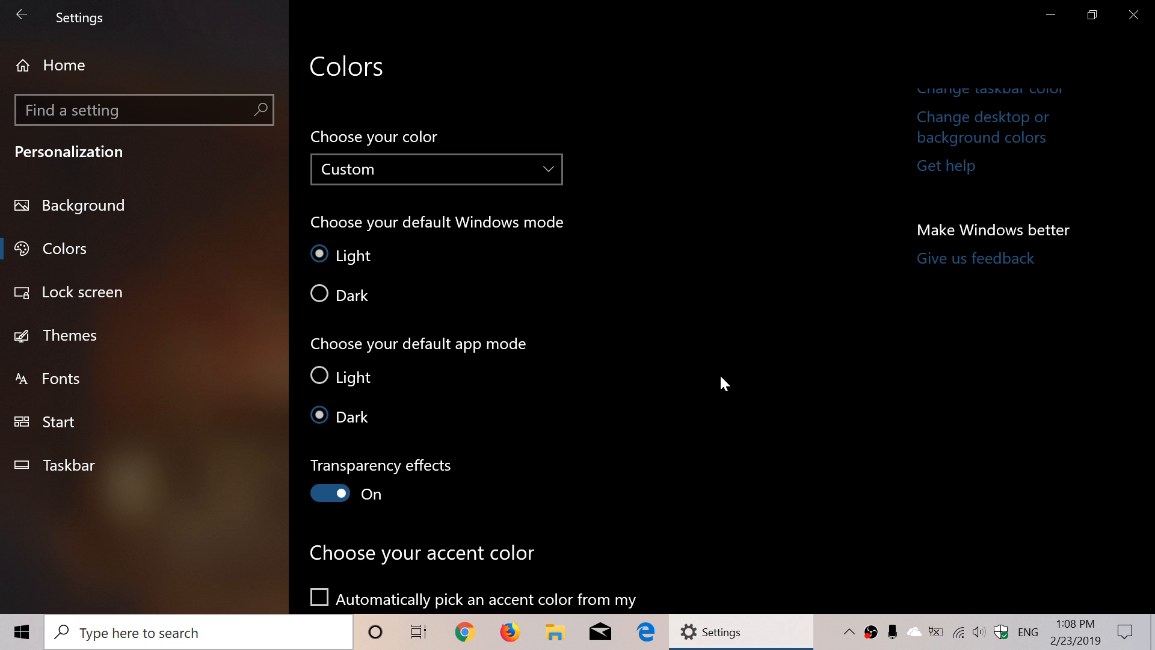
{"action": "mouse_move", "coordinate": [350, 317]}
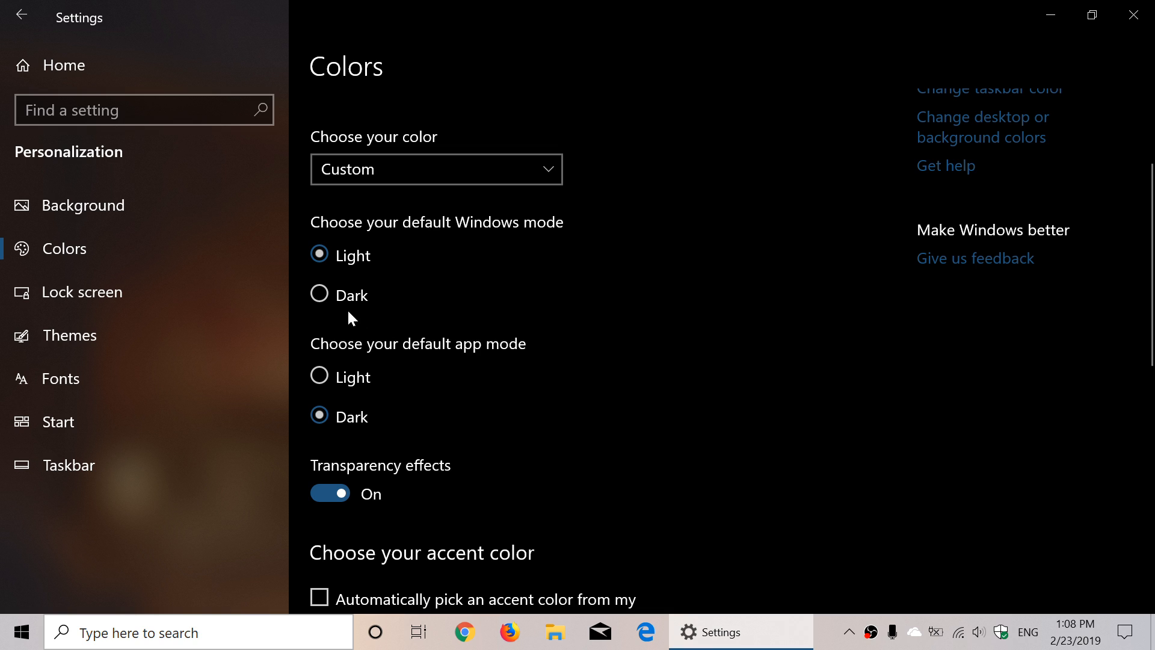
{"action": "mouse_move", "coordinate": [320, 295]}
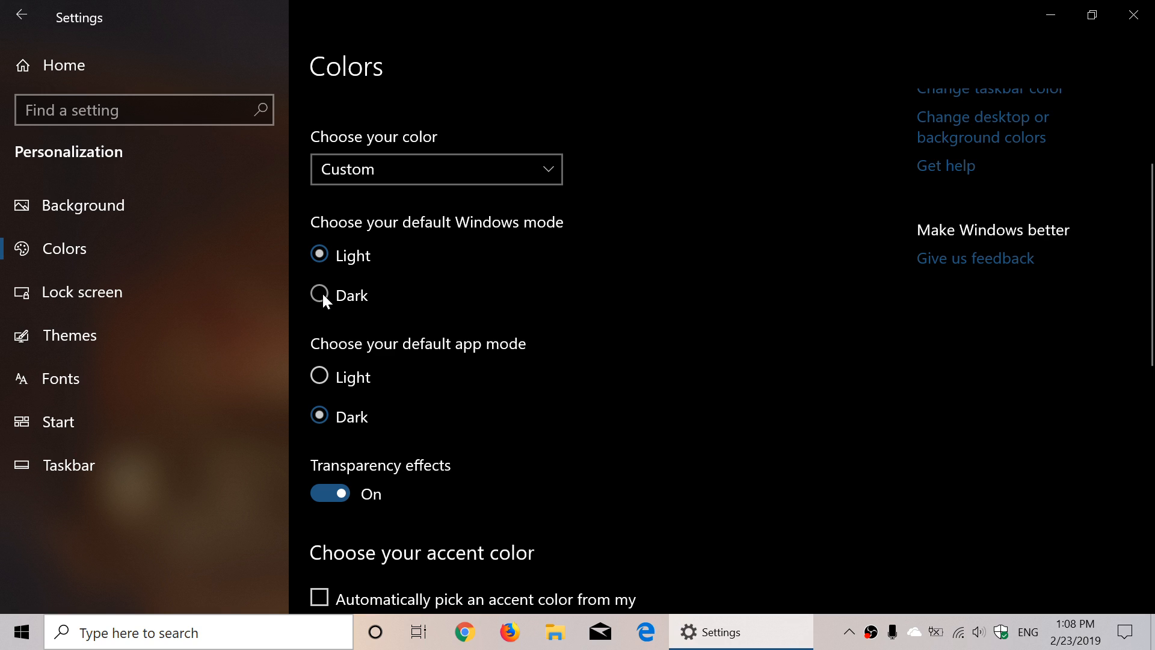
Set Windows mode to Dark, try Light app mode, then set app mode to Dark
{"action": "left_click", "coordinate": [319, 295]}
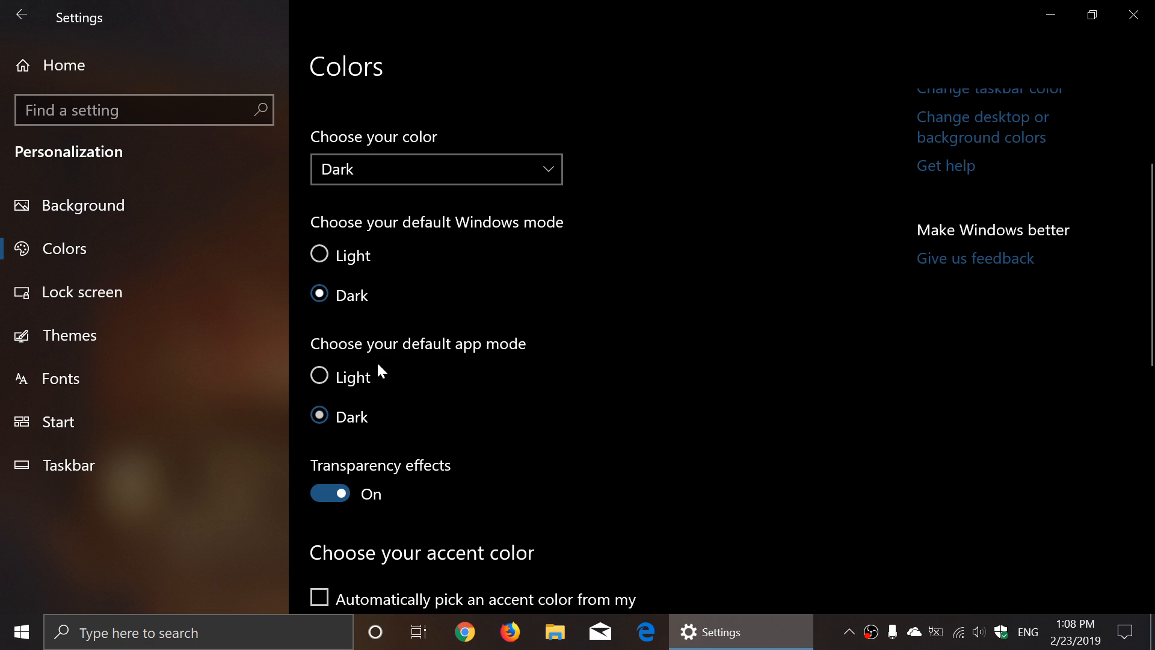
{"action": "mouse_move", "coordinate": [642, 371]}
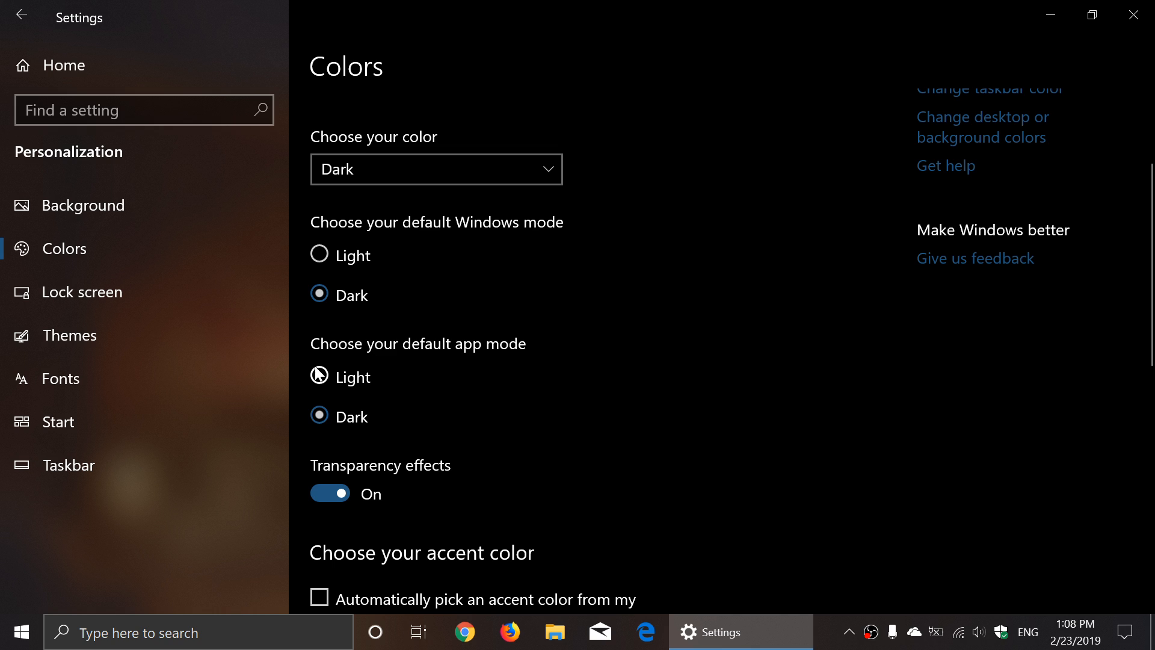
{"action": "mouse_move", "coordinate": [319, 378]}
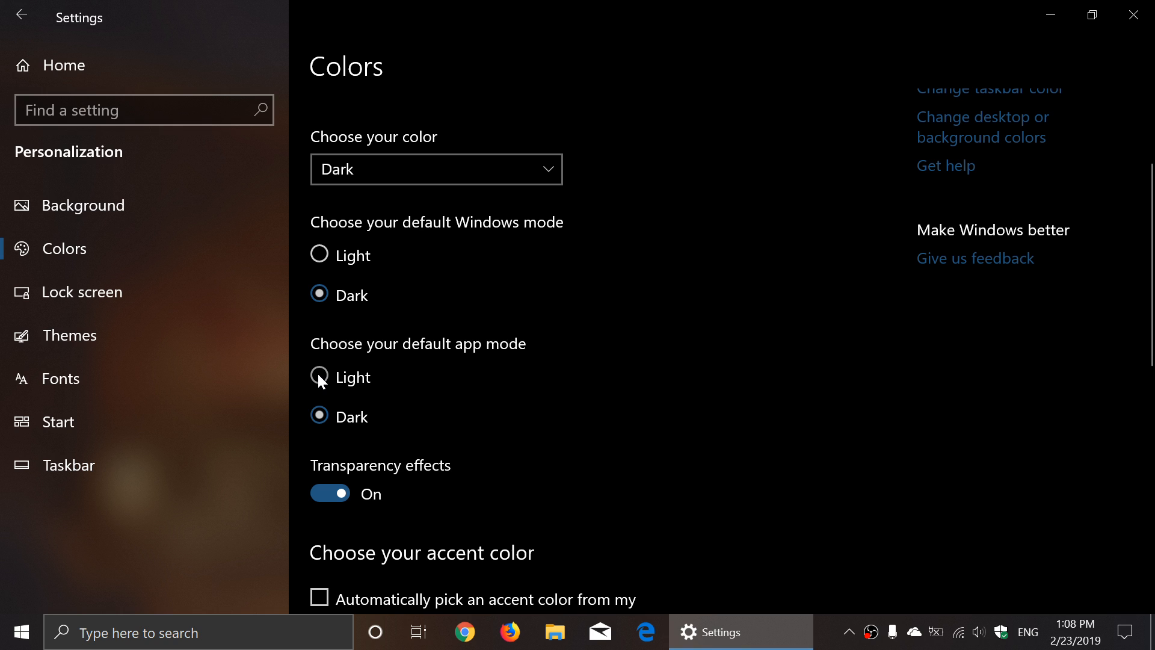
{"action": "left_click", "coordinate": [319, 377]}
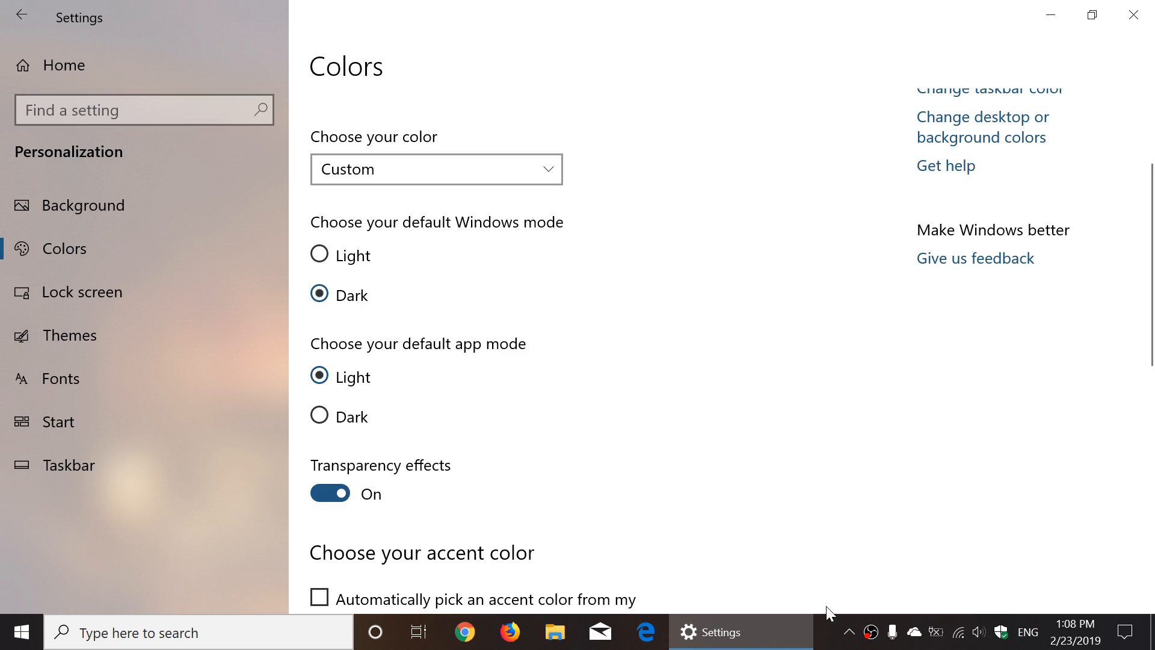
{"action": "mouse_move", "coordinate": [795, 357]}
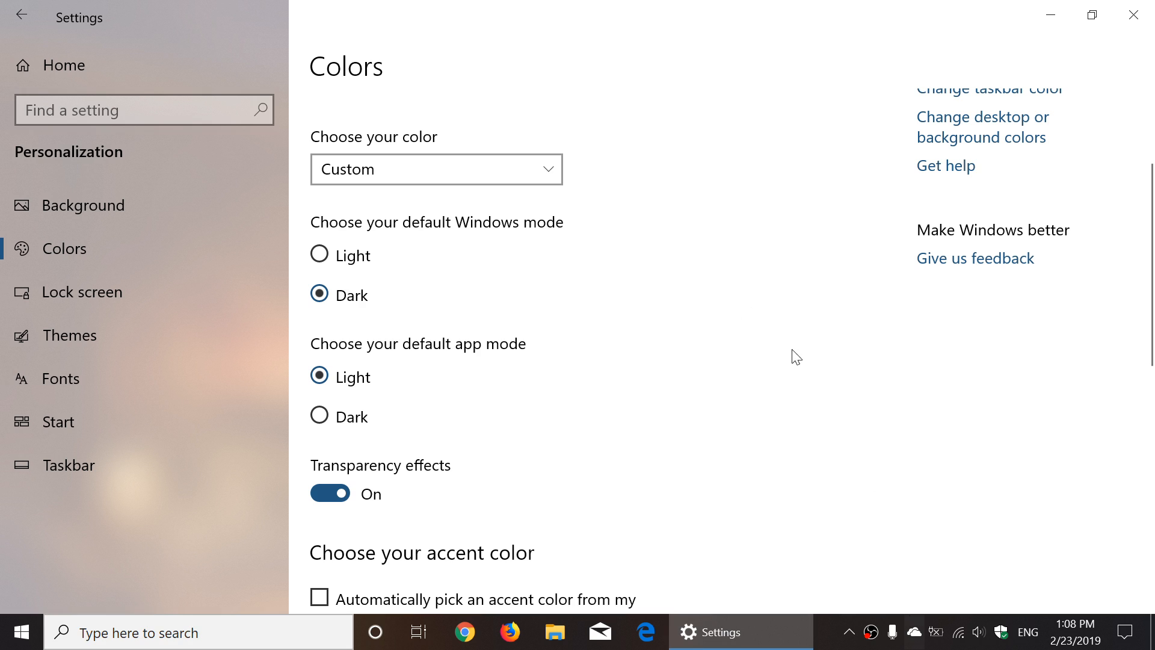
{"action": "mouse_move", "coordinate": [843, 404]}
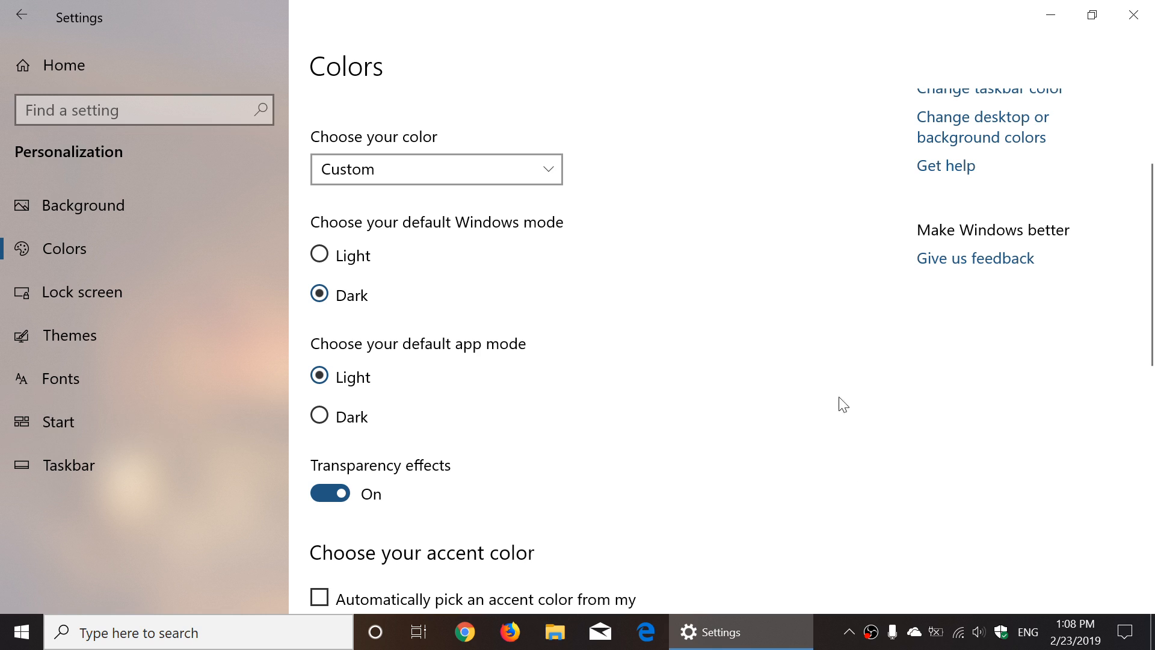
{"action": "mouse_move", "coordinate": [823, 374]}
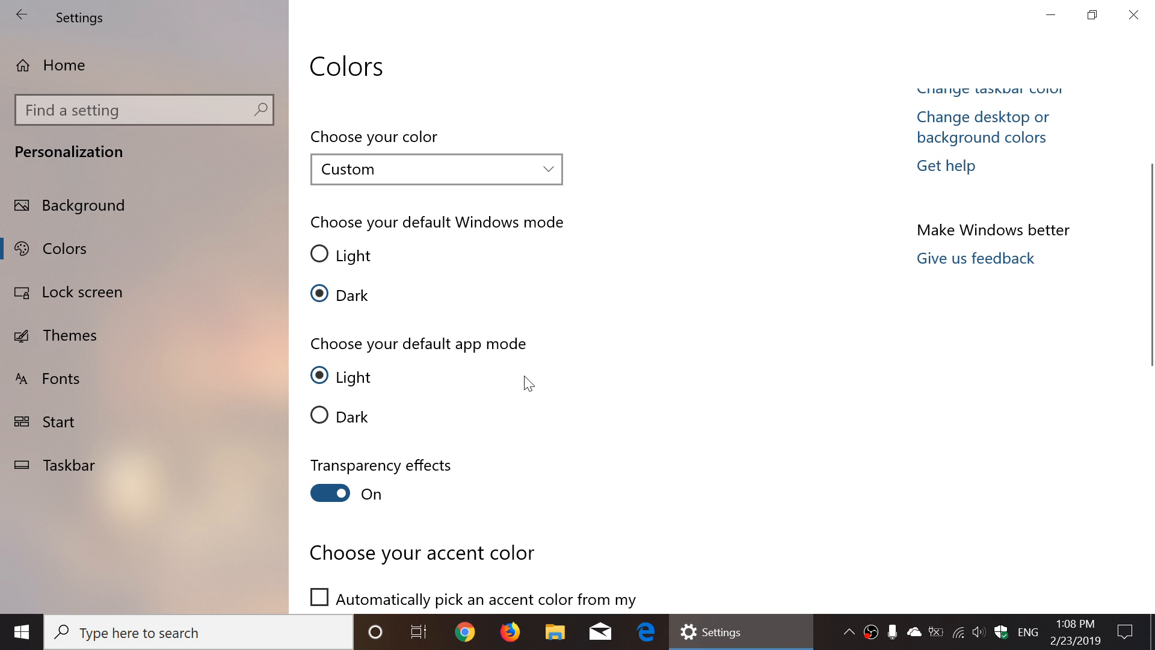
{"action": "mouse_move", "coordinate": [319, 363]}
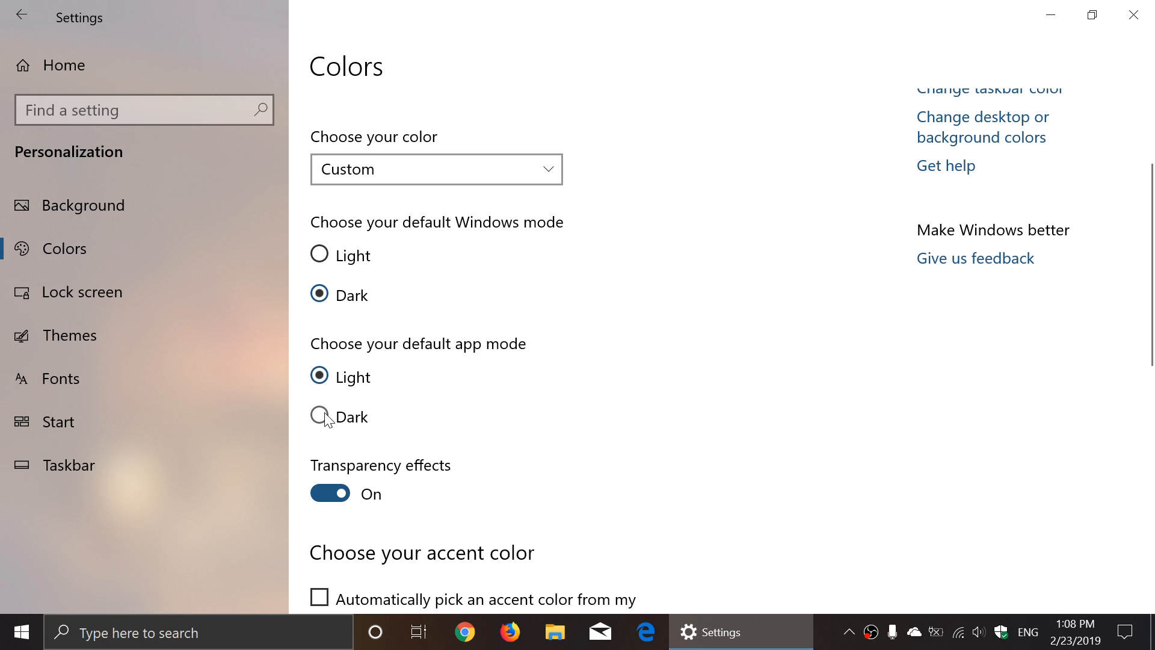
{"action": "left_click", "coordinate": [320, 416]}
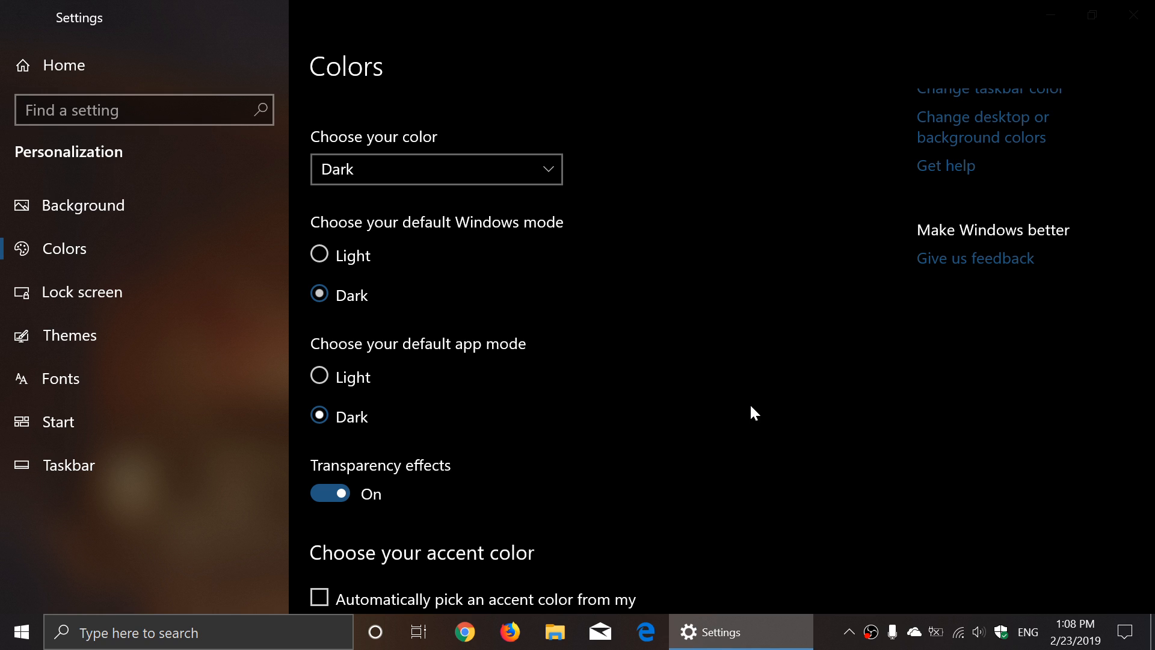